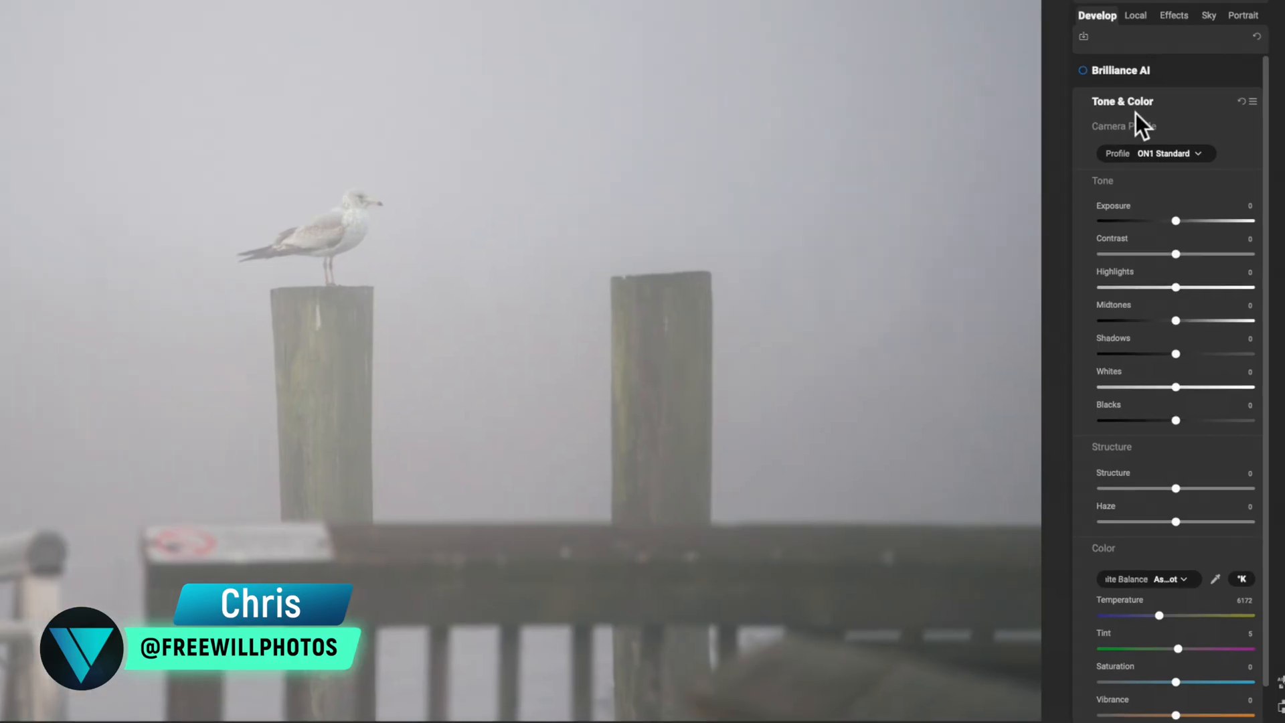
pyautogui.moveTo(1131, 459)
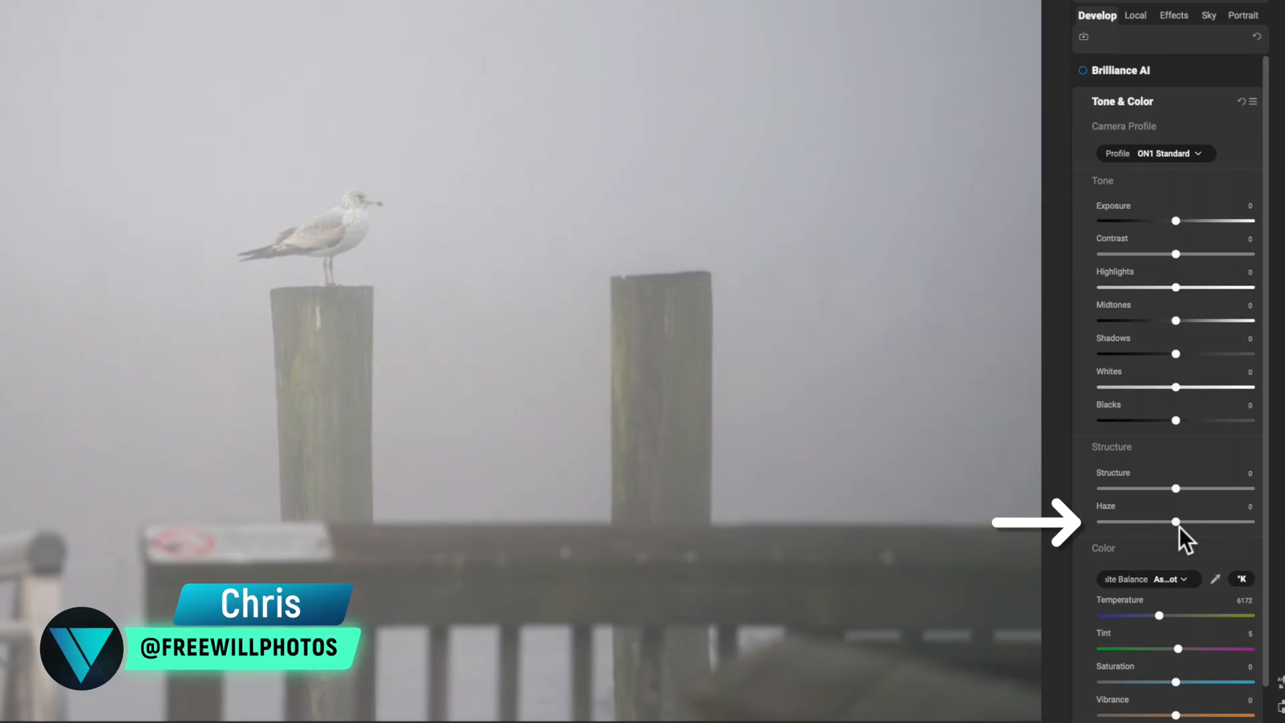
pyautogui.moveTo(1176, 522)
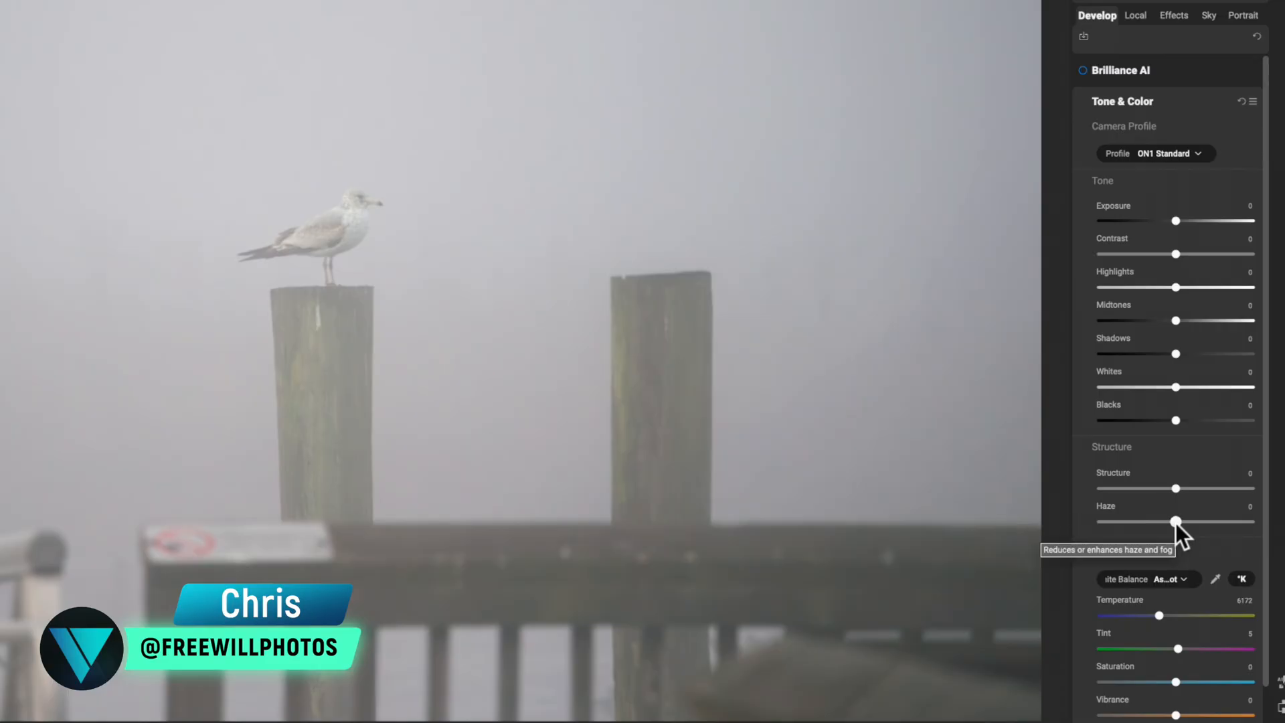
# Pull the Haze slider fully negative to strip as much fog from the gull photo as possible.
pyautogui.moveTo(1176, 521); pyautogui.dragTo(1135, 531)
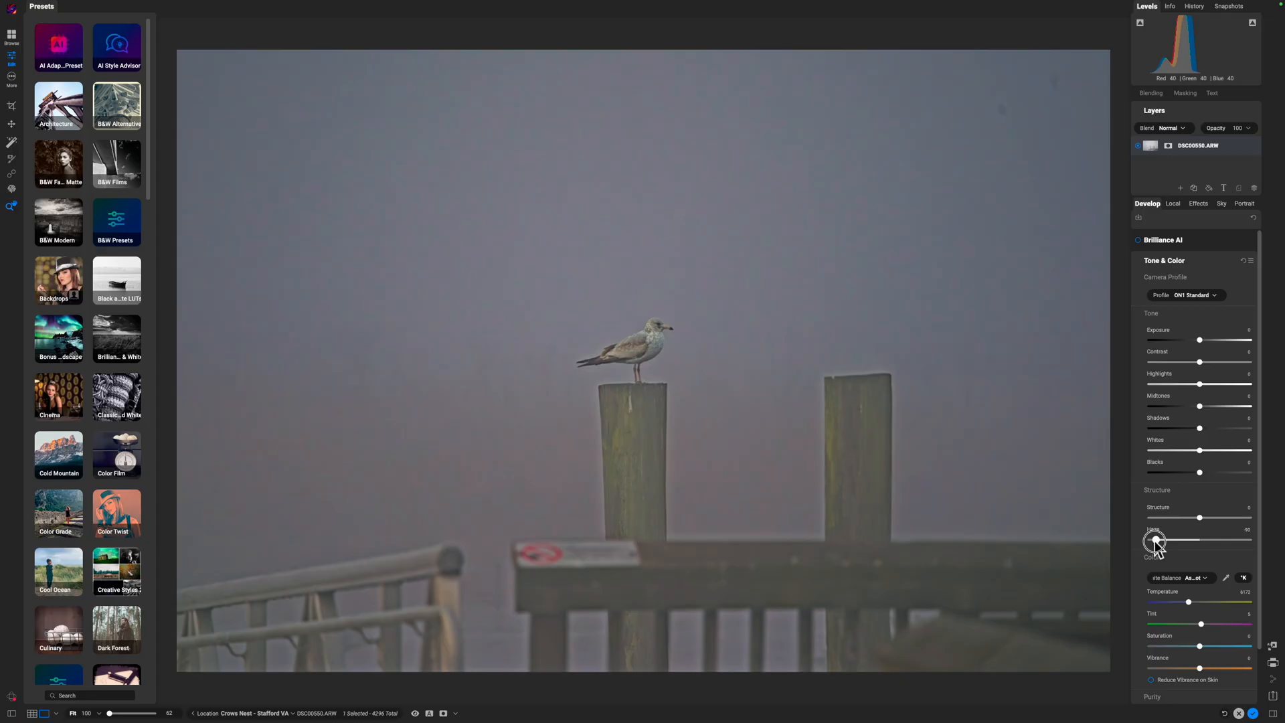
# Try the haze fully foggy and back to neutral, then settle on a moderate negative Haze value.
pyautogui.moveTo(1153, 541); pyautogui.dragTo(1239, 541)
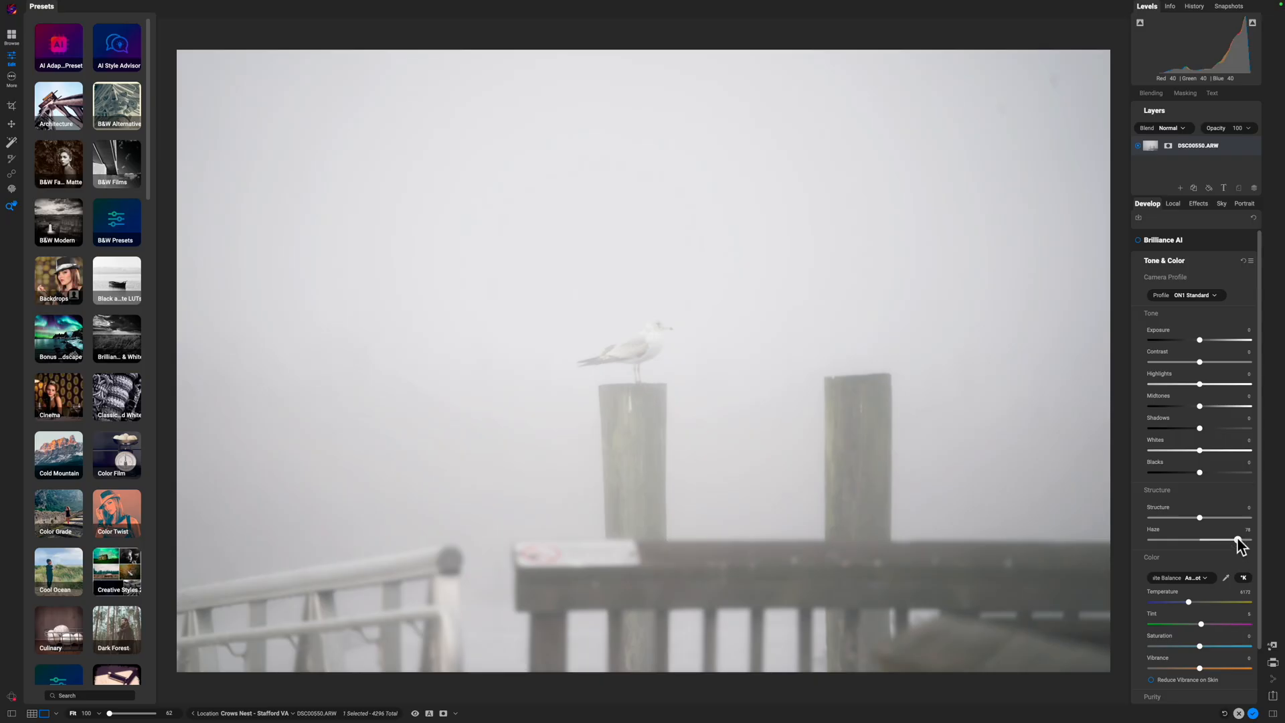
pyautogui.moveTo(1236, 539); pyautogui.dragTo(1199, 539)
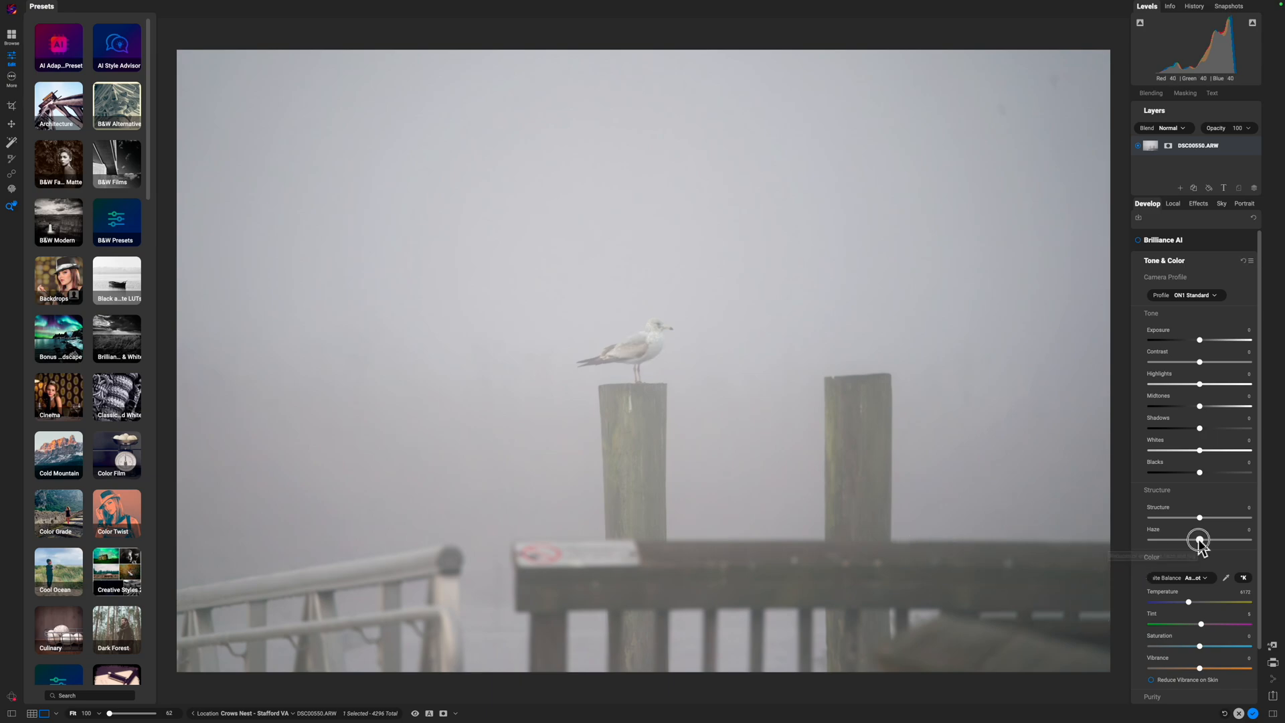
pyautogui.moveTo(1198, 539); pyautogui.dragTo(1177, 539)
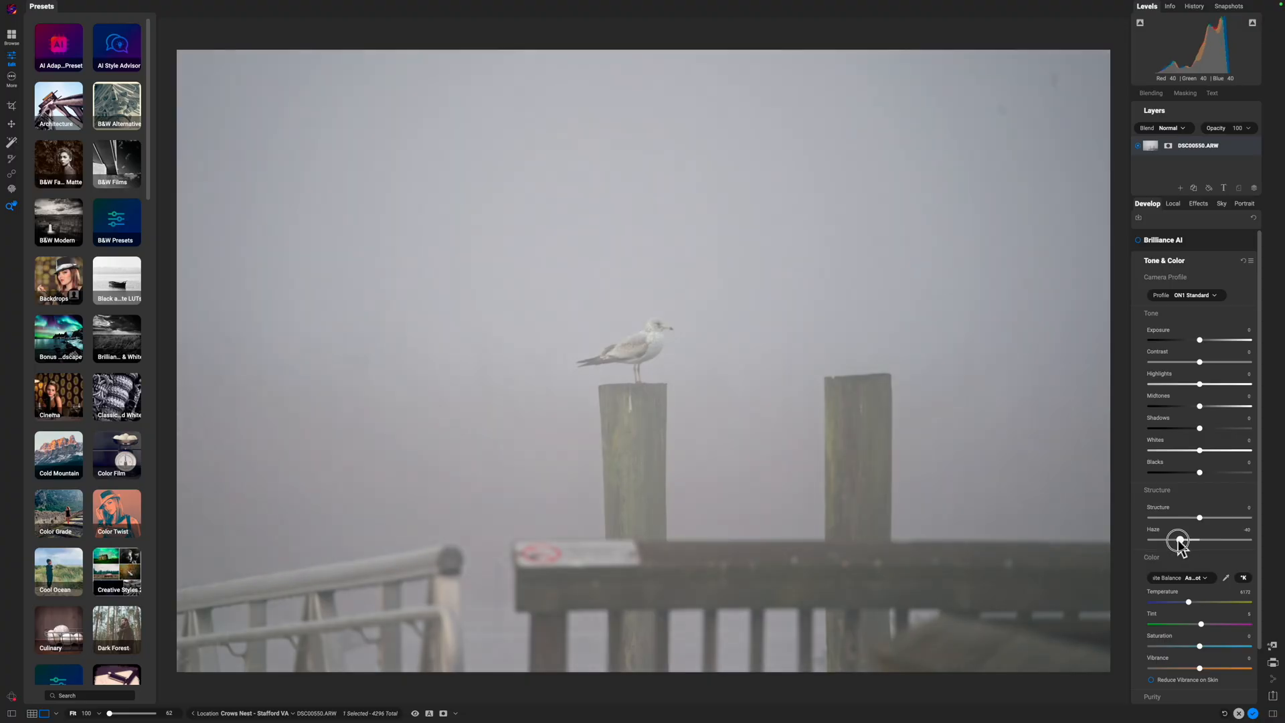
pyautogui.moveTo(1177, 540); pyautogui.dragTo(1167, 539)
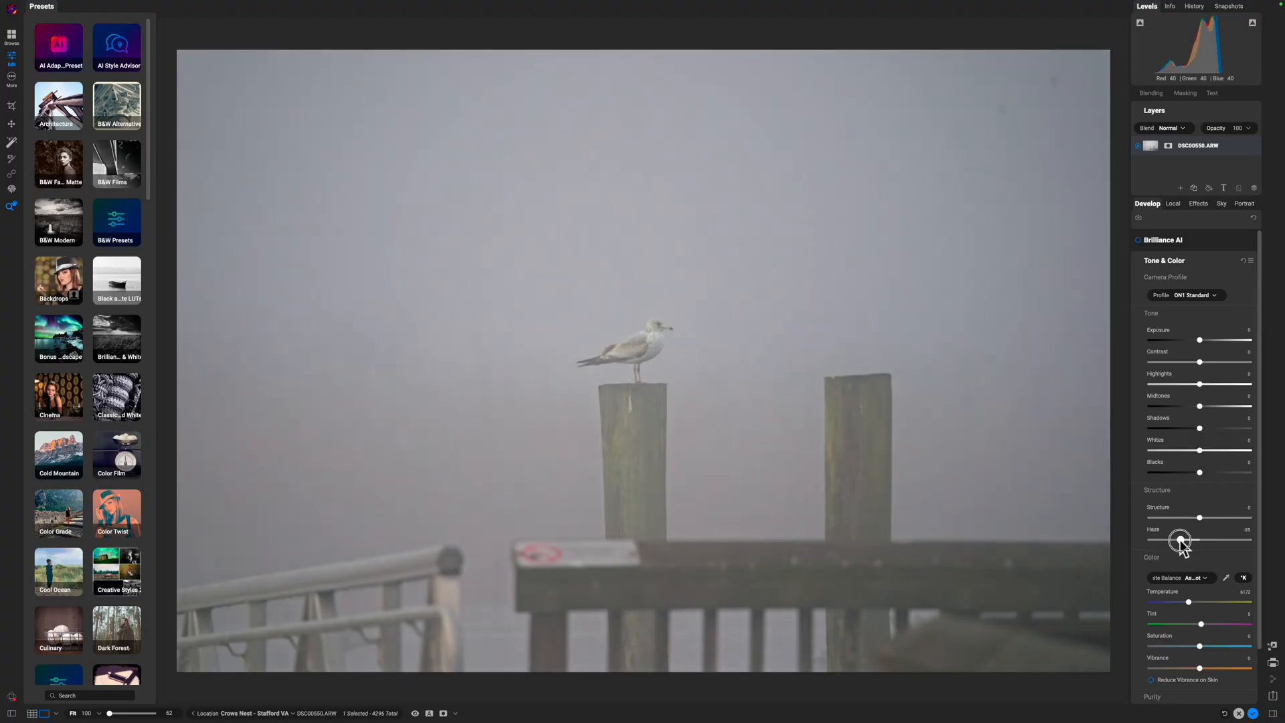
pyautogui.moveTo(1187, 539); pyautogui.dragTo(1182, 541)
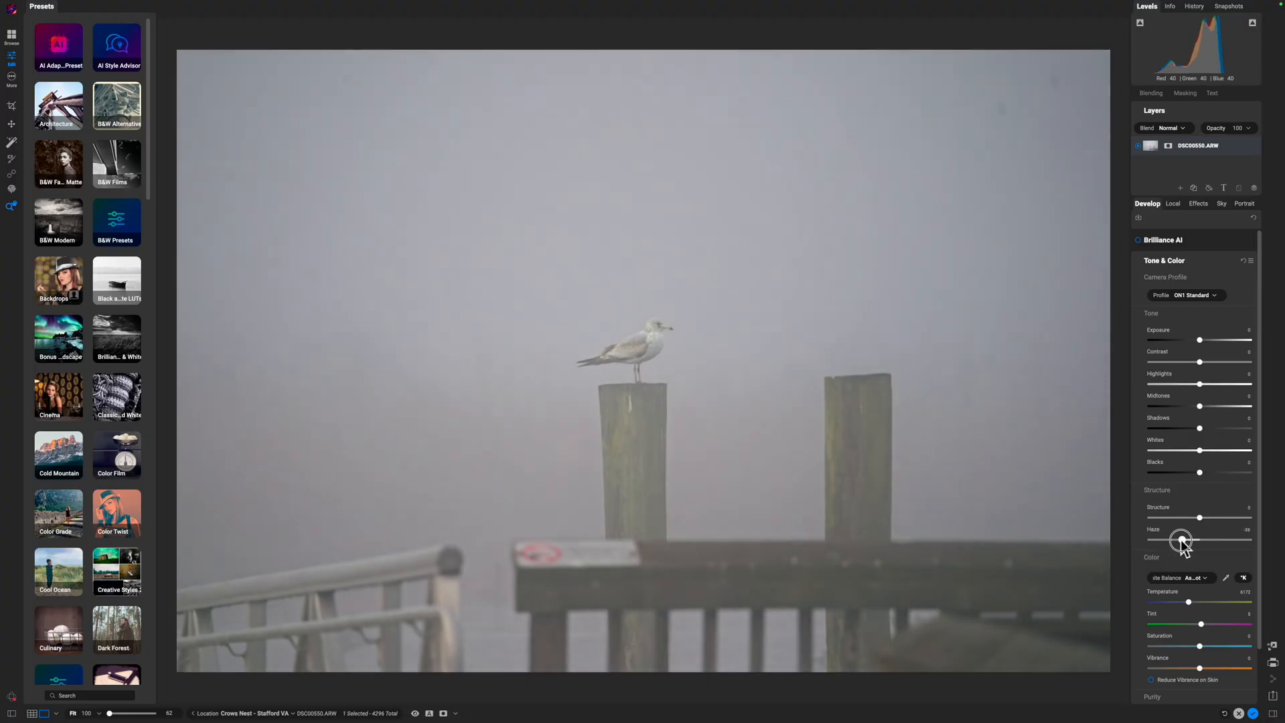
pyautogui.moveTo(1180, 539); pyautogui.dragTo(1184, 539)
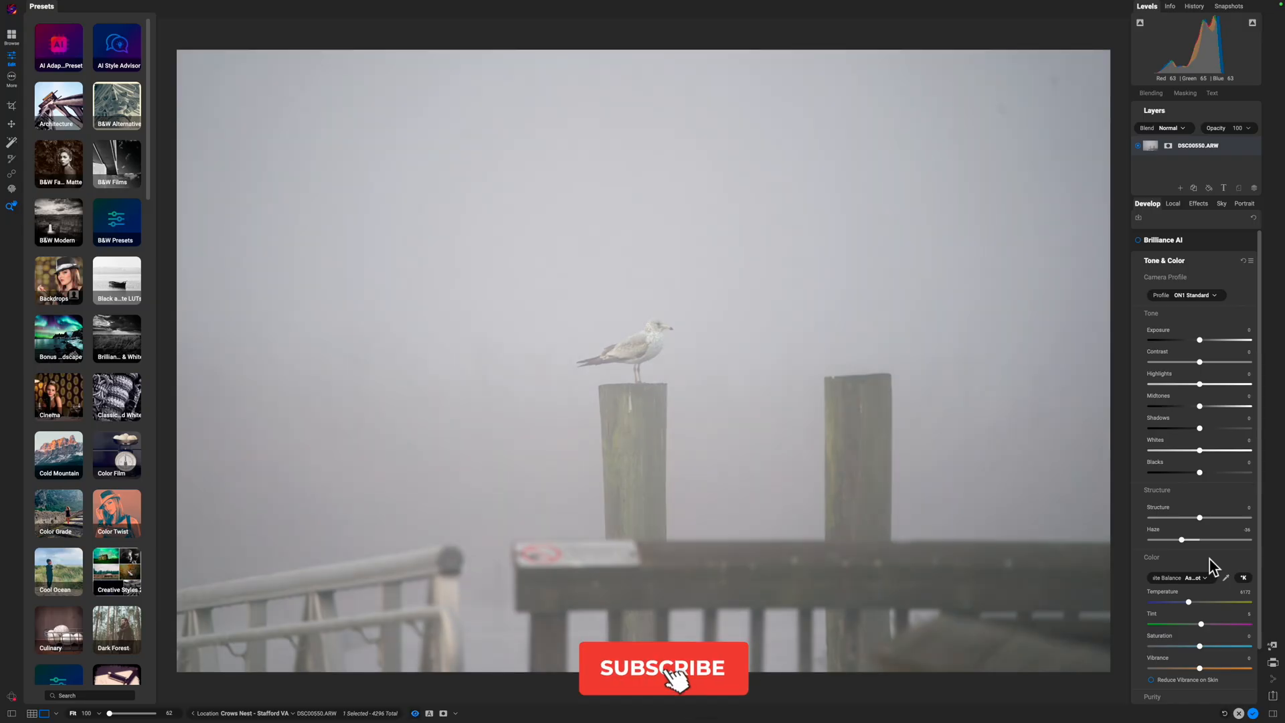
pyautogui.click(662, 667)
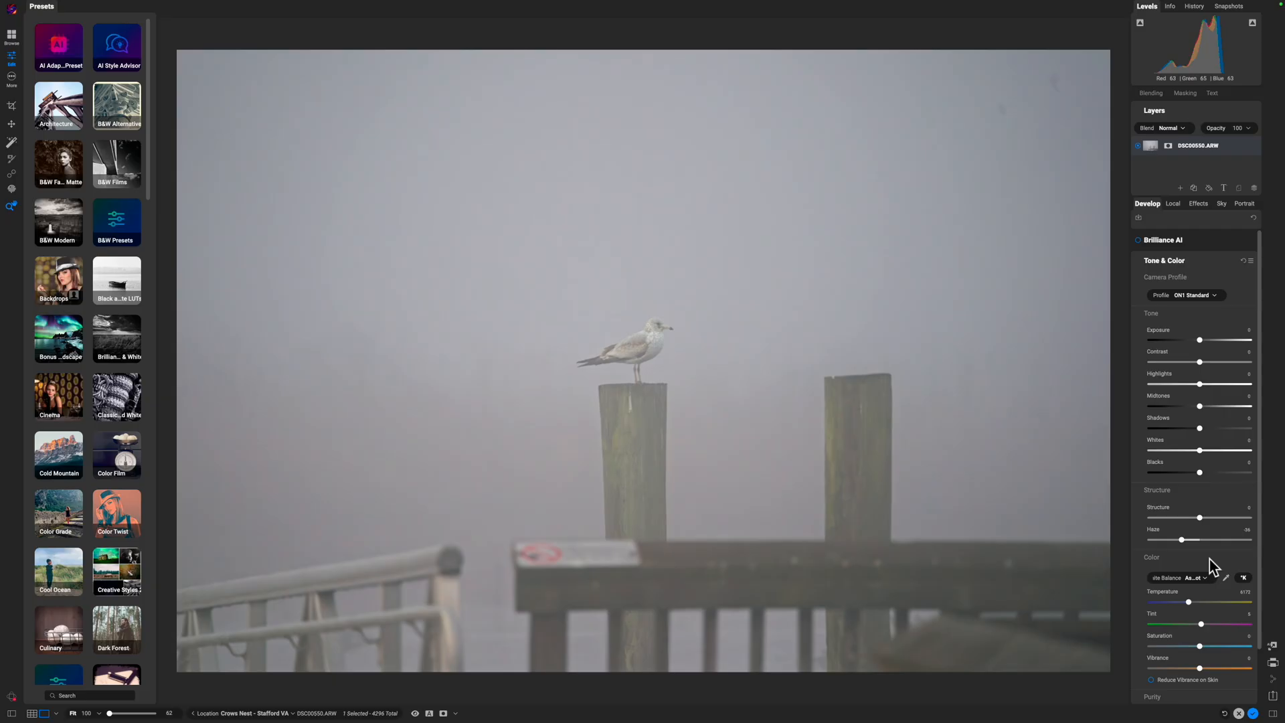
pyautogui.moveTo(1204, 366)
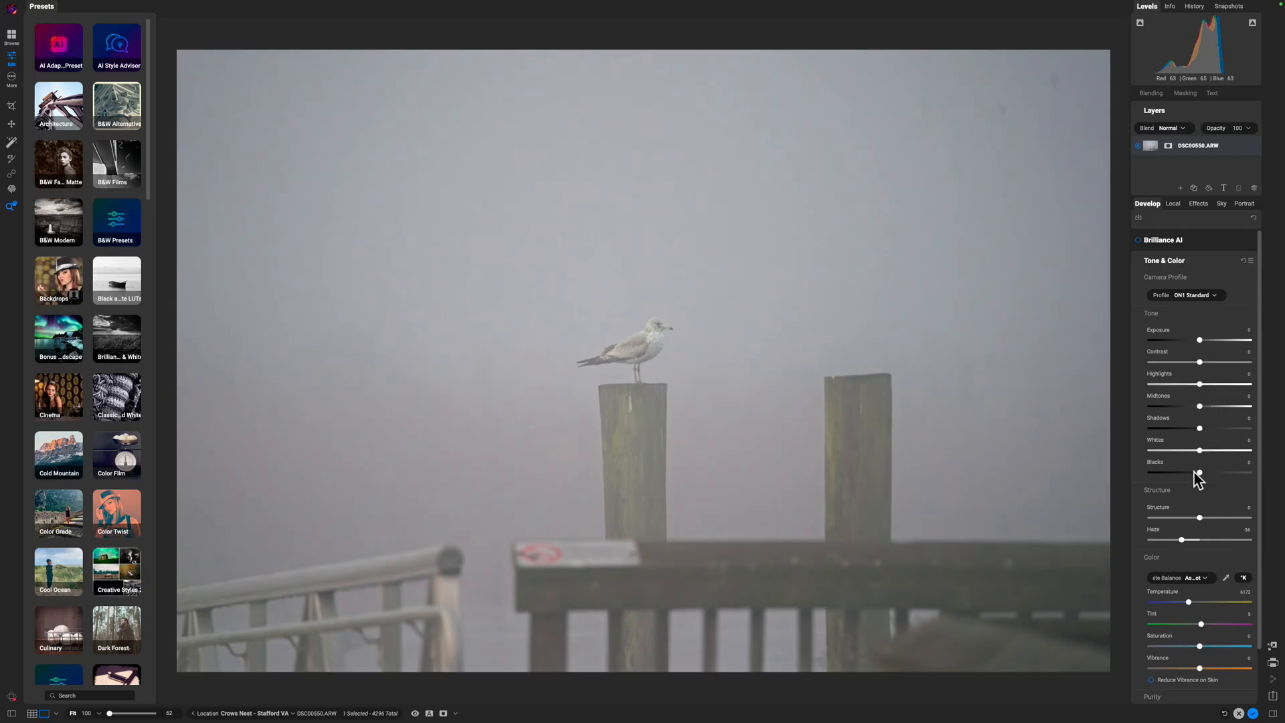
pyautogui.click(1170, 7)
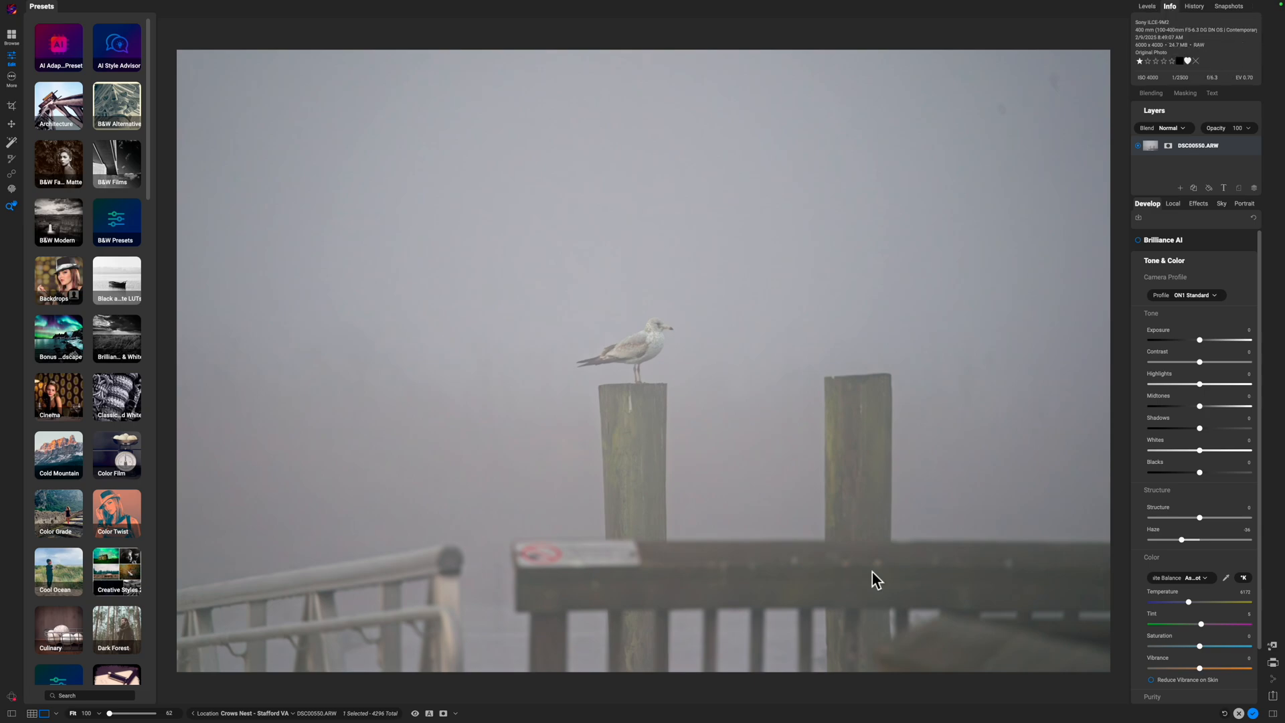
# Briefly show the masking settings panel and return to the tone settings.
pyautogui.click(1185, 92)
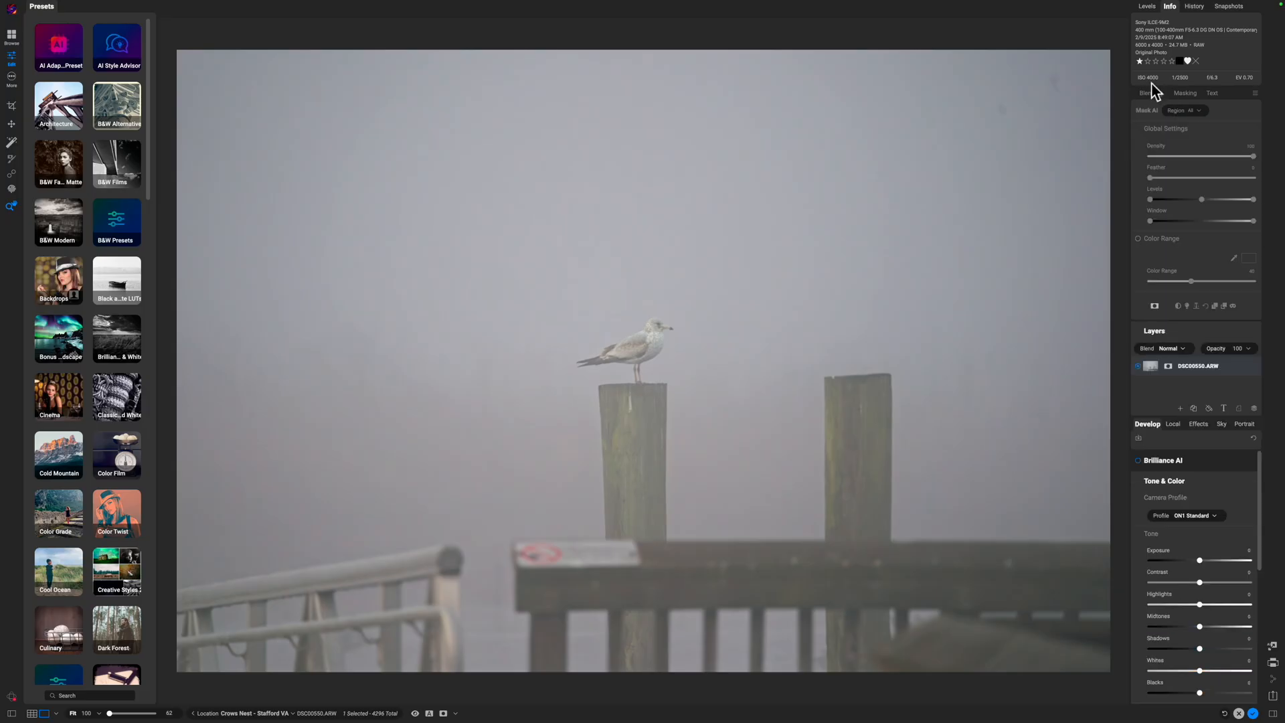
pyautogui.click(1141, 92)
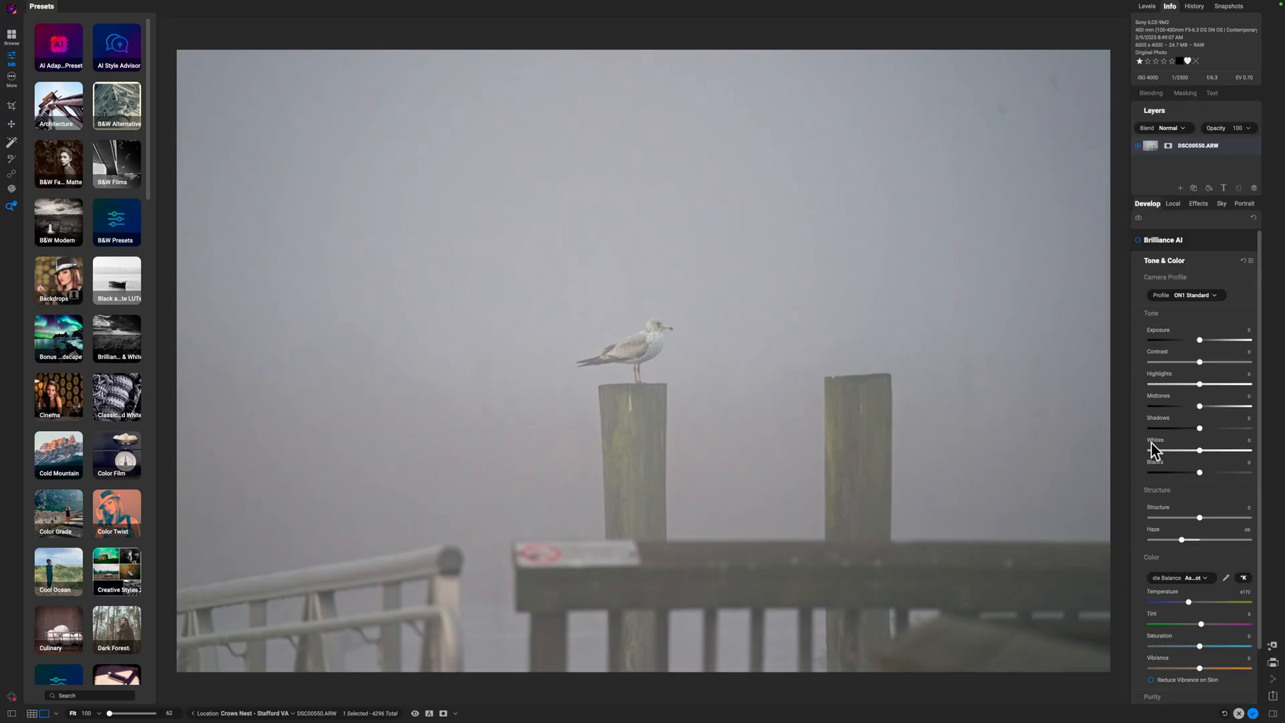
pyautogui.moveTo(1196, 428)
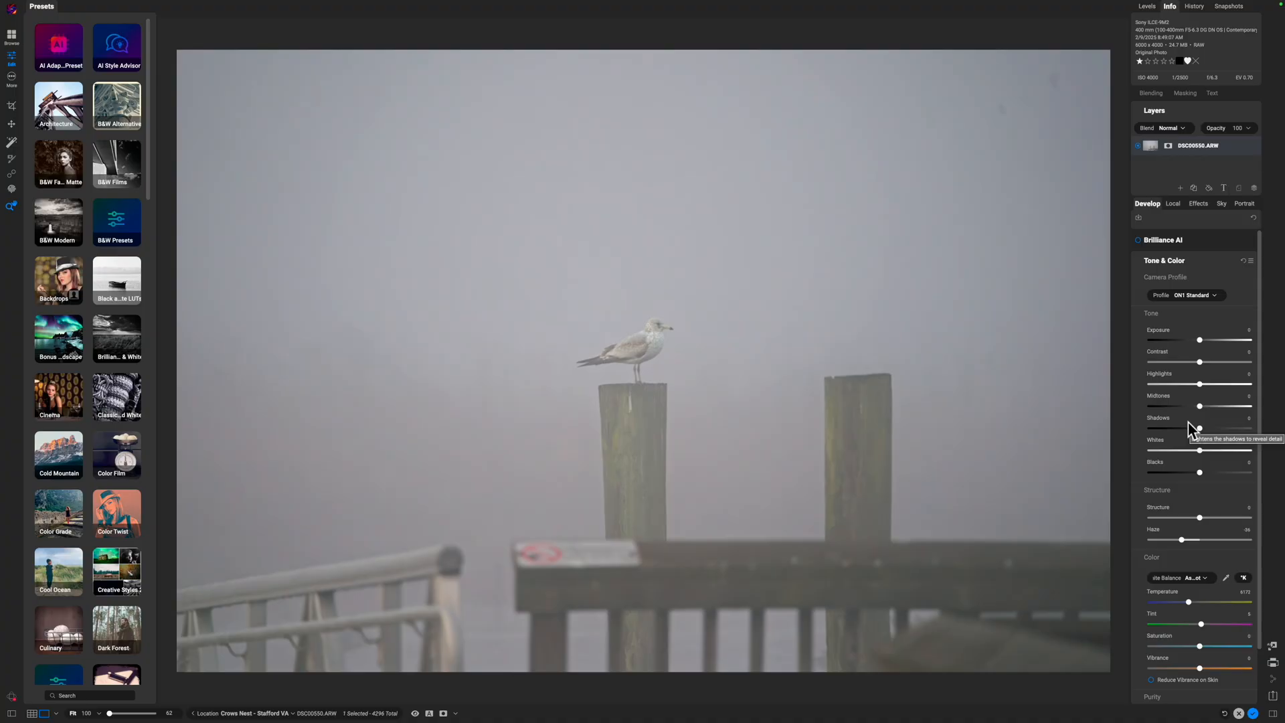
pyautogui.moveTo(1199, 340)
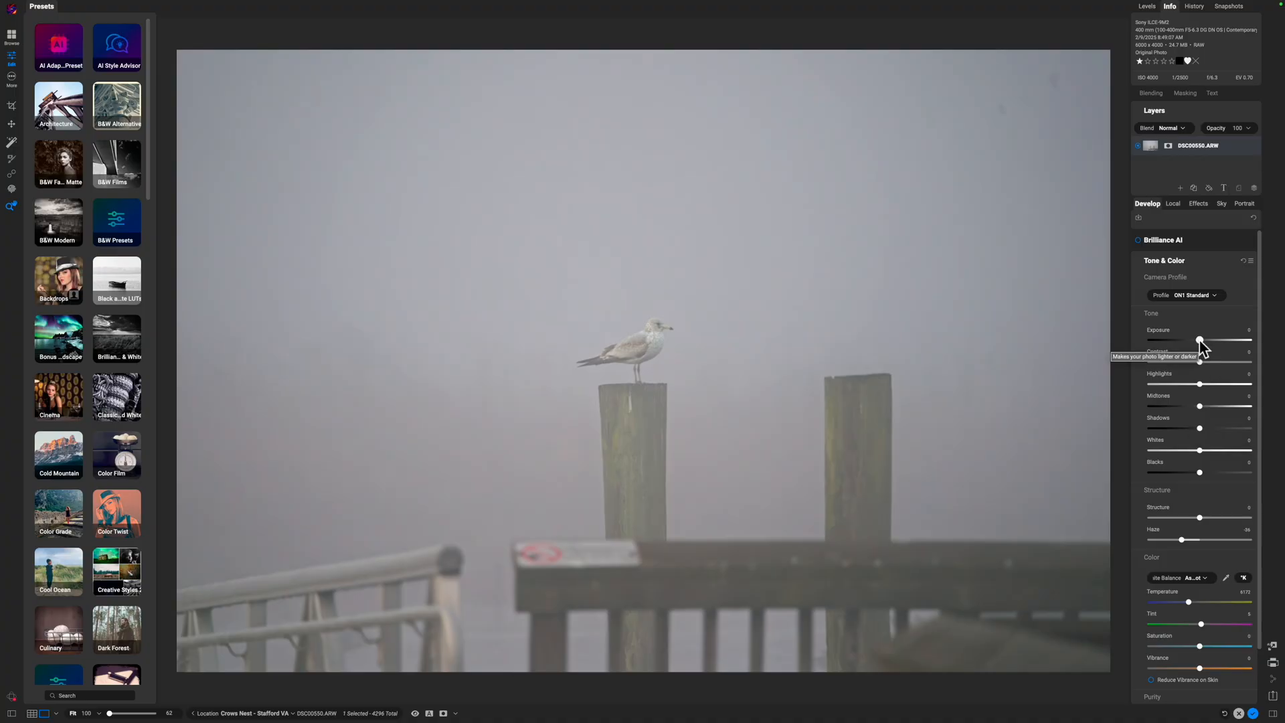
# Raise Exposure slightly and pull Haze a little further negative.
pyautogui.moveTo(1199, 340); pyautogui.dragTo(1200, 340)
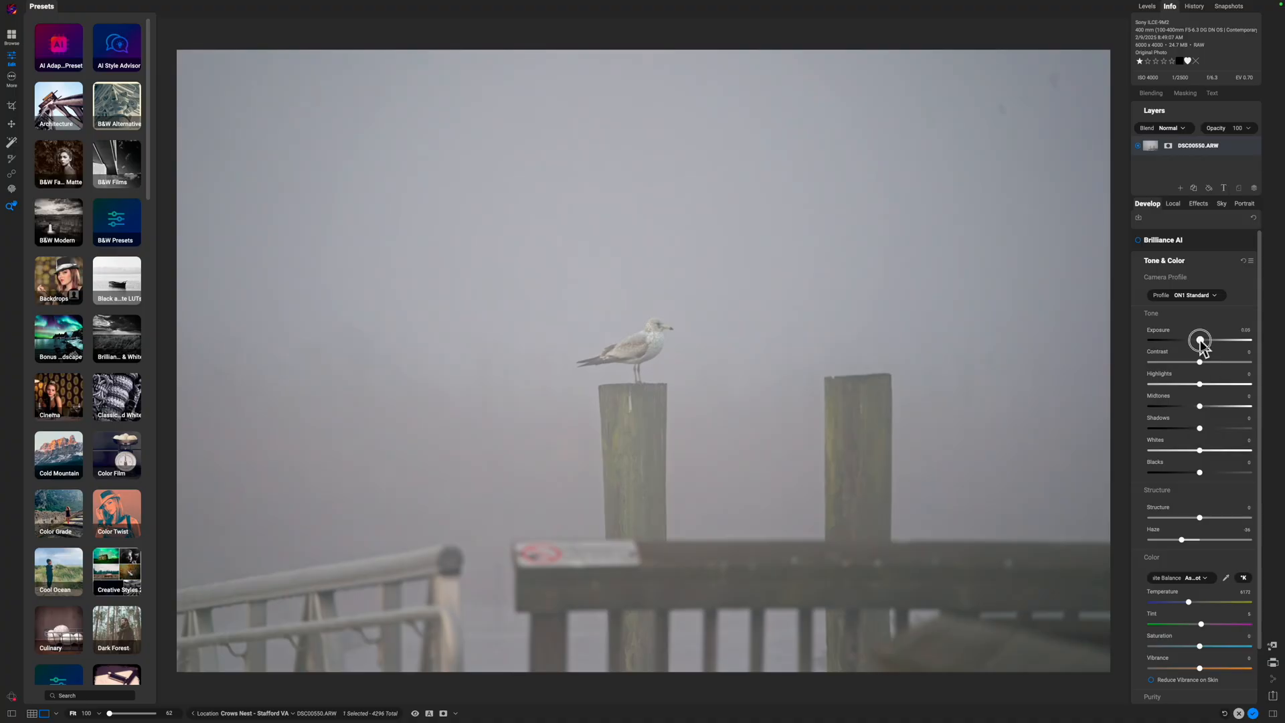
pyautogui.moveTo(1199, 339); pyautogui.dragTo(1203, 338)
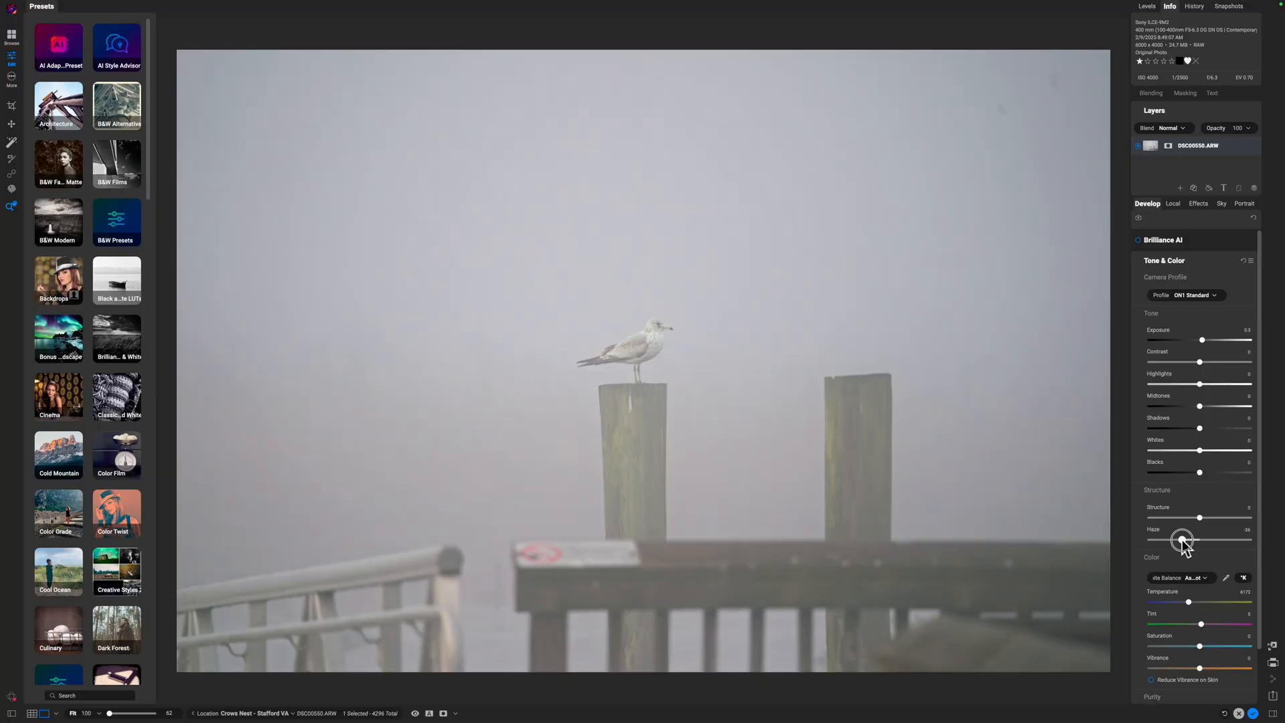
pyautogui.moveTo(1185, 540); pyautogui.dragTo(1178, 539)
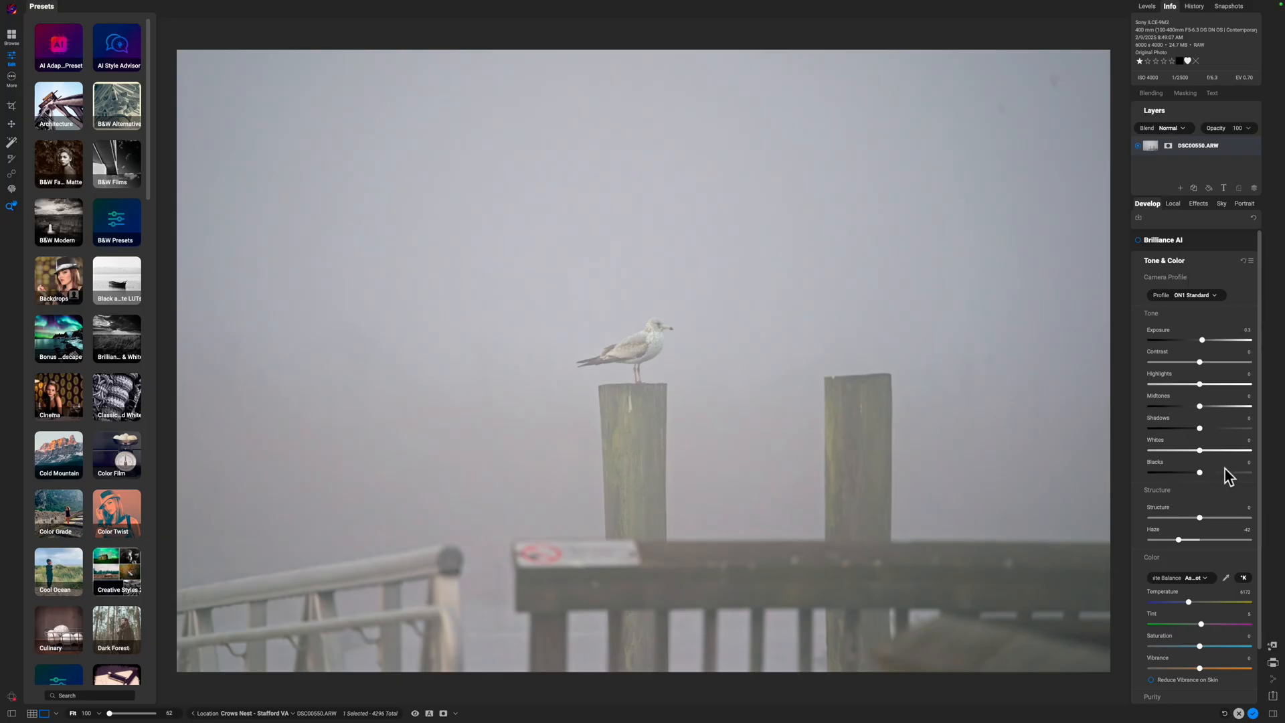
pyautogui.moveTo(1176, 350)
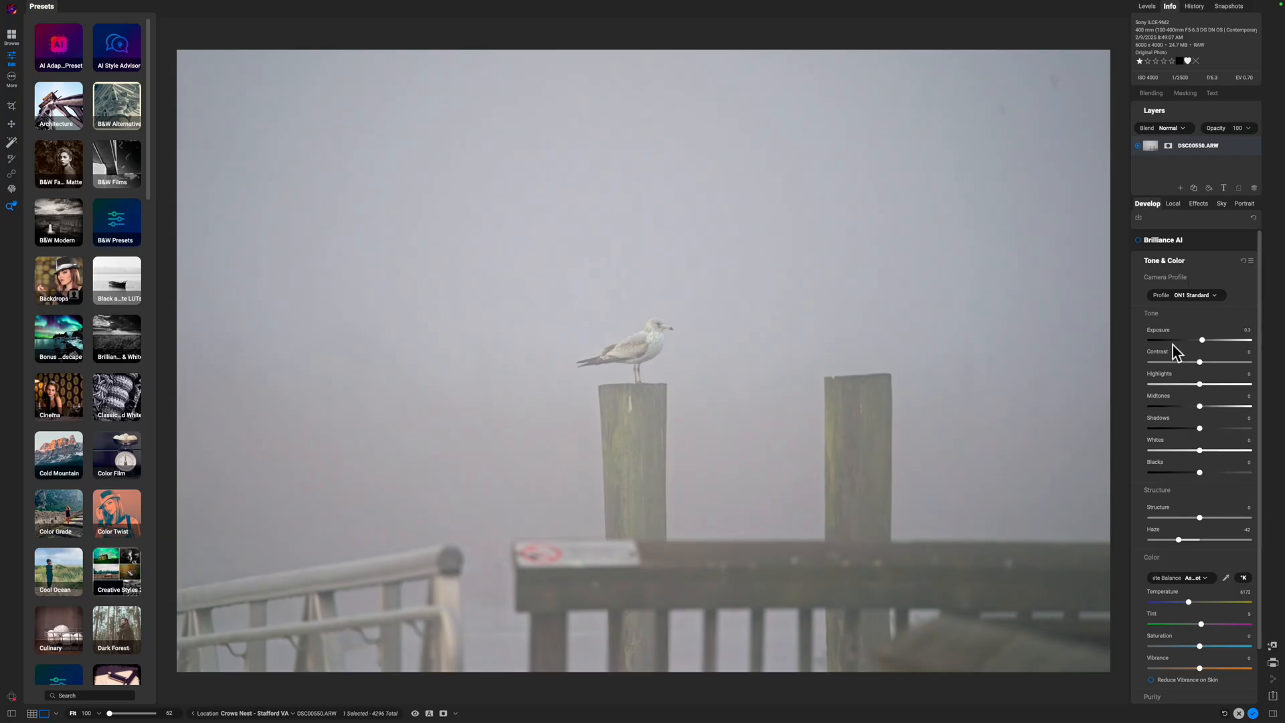
pyautogui.moveTo(1212, 440)
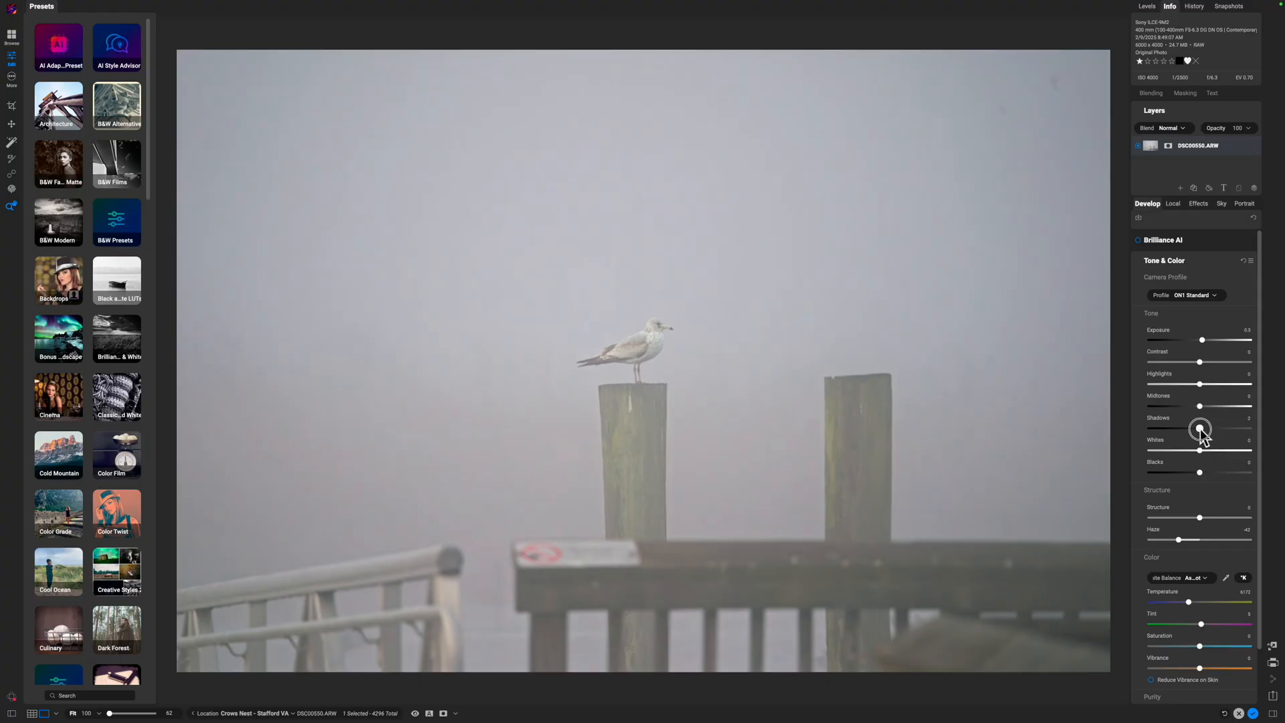
# Lift the shadows a touch and pull down the highlights.
pyautogui.moveTo(1200, 429); pyautogui.dragTo(1208, 429)
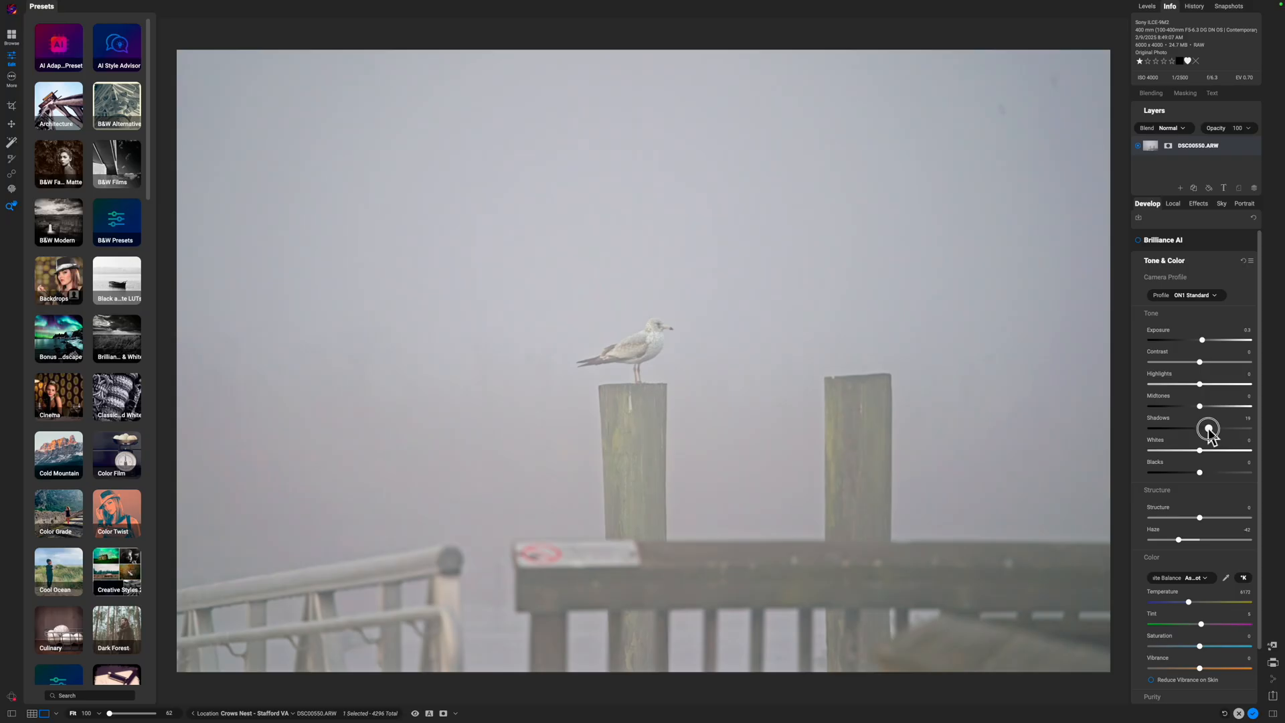
pyautogui.moveTo(1208, 430); pyautogui.dragTo(1204, 430)
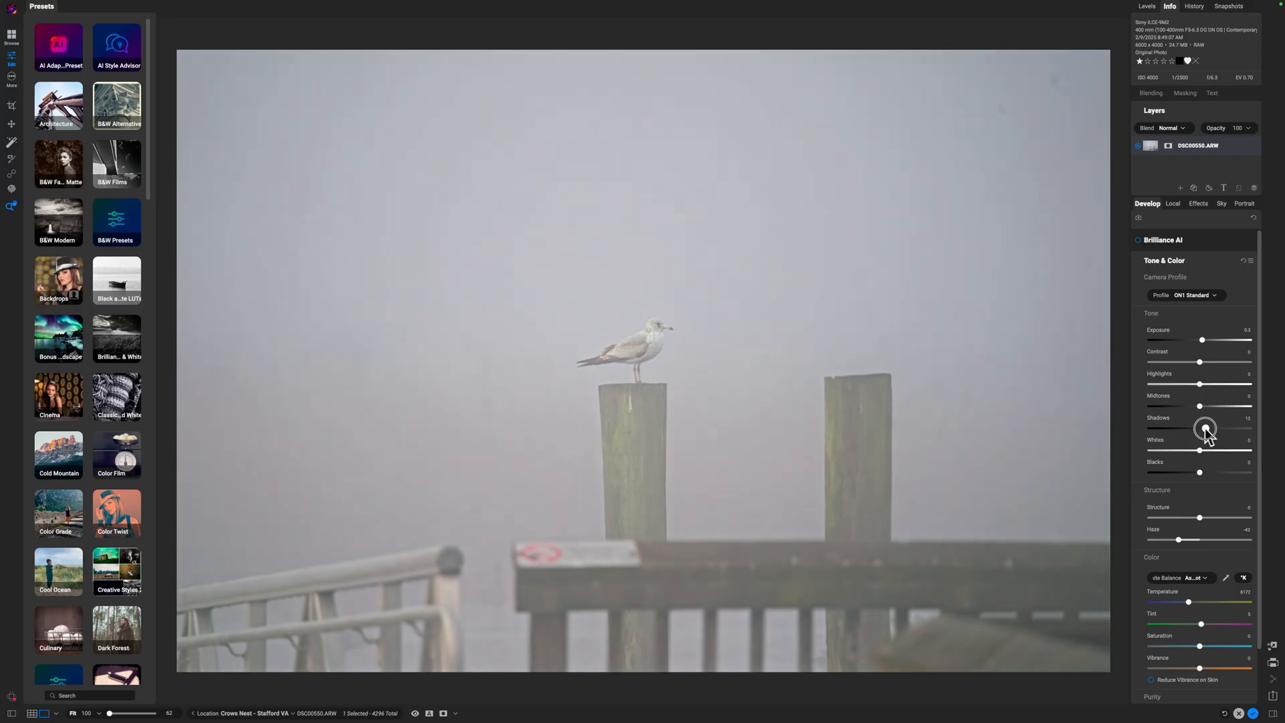
pyautogui.moveTo(1206, 432)
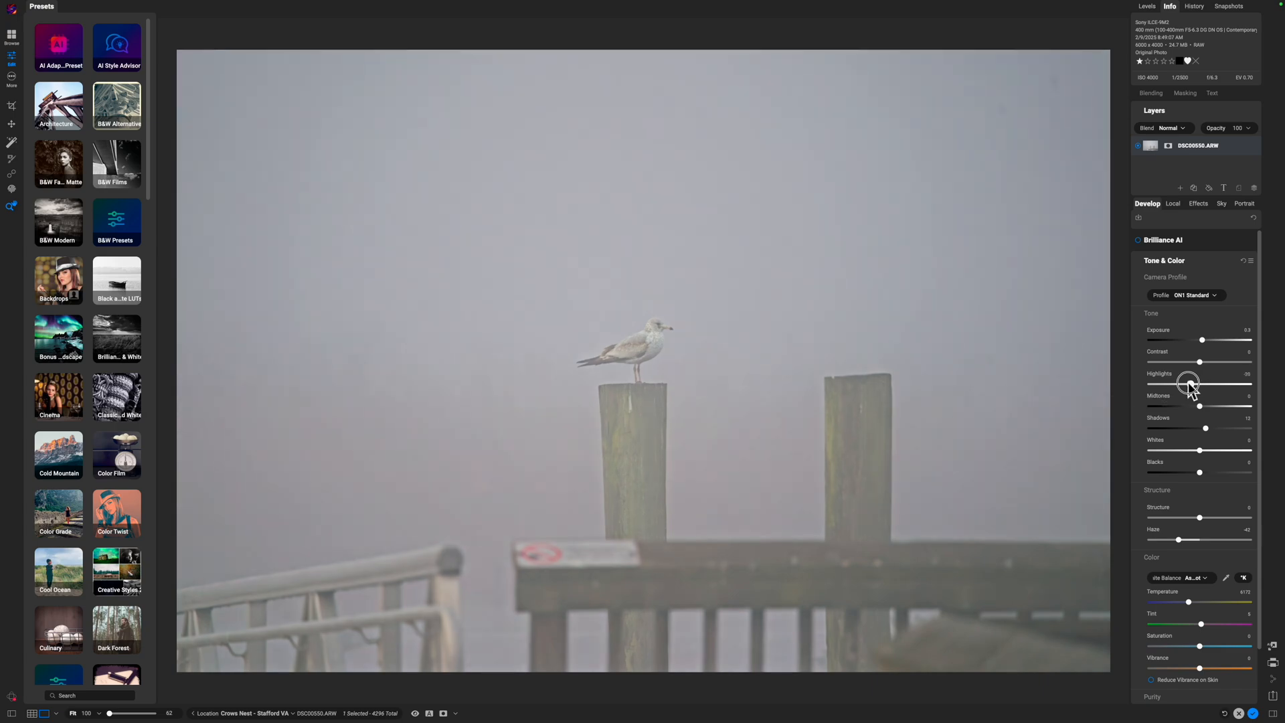
pyautogui.moveTo(1195, 384); pyautogui.dragTo(1191, 384)
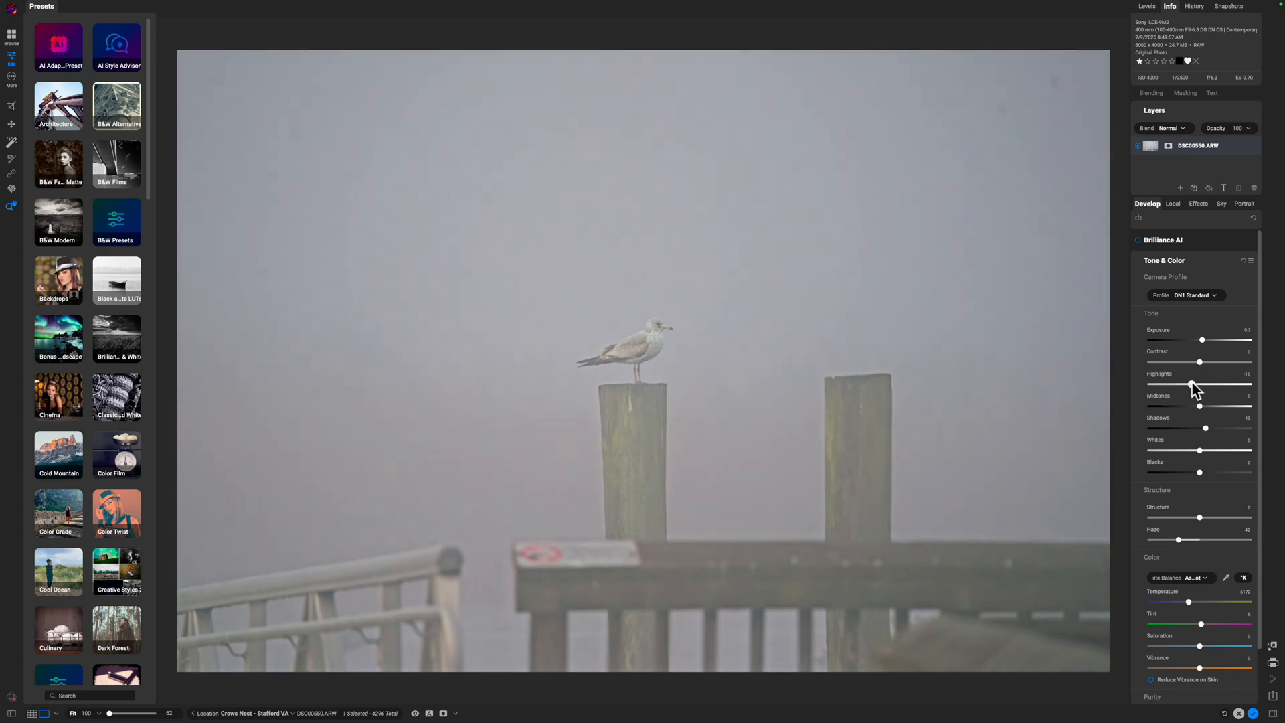
# Raise overall contrast and ease the haze reduction slightly, then move to local adjustments.
pyautogui.moveTo(1222, 361); pyautogui.dragTo(1211, 361)
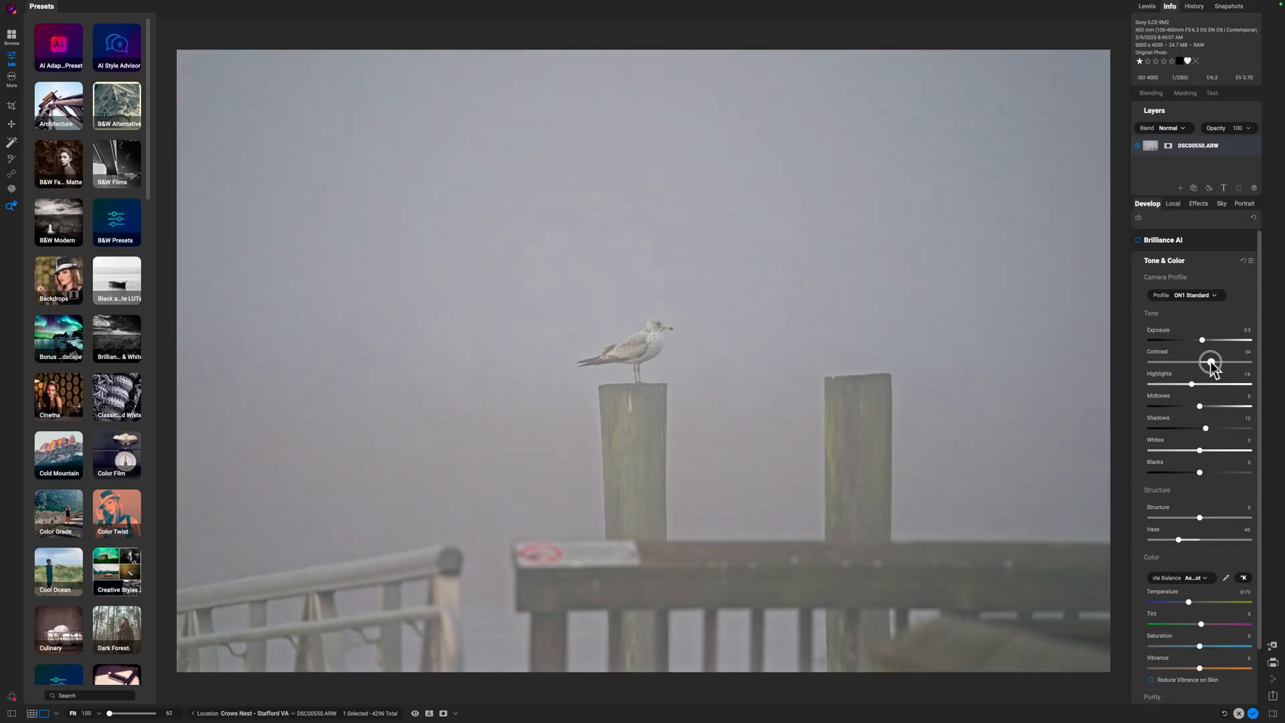
pyautogui.moveTo(1212, 363); pyautogui.dragTo(1201, 363)
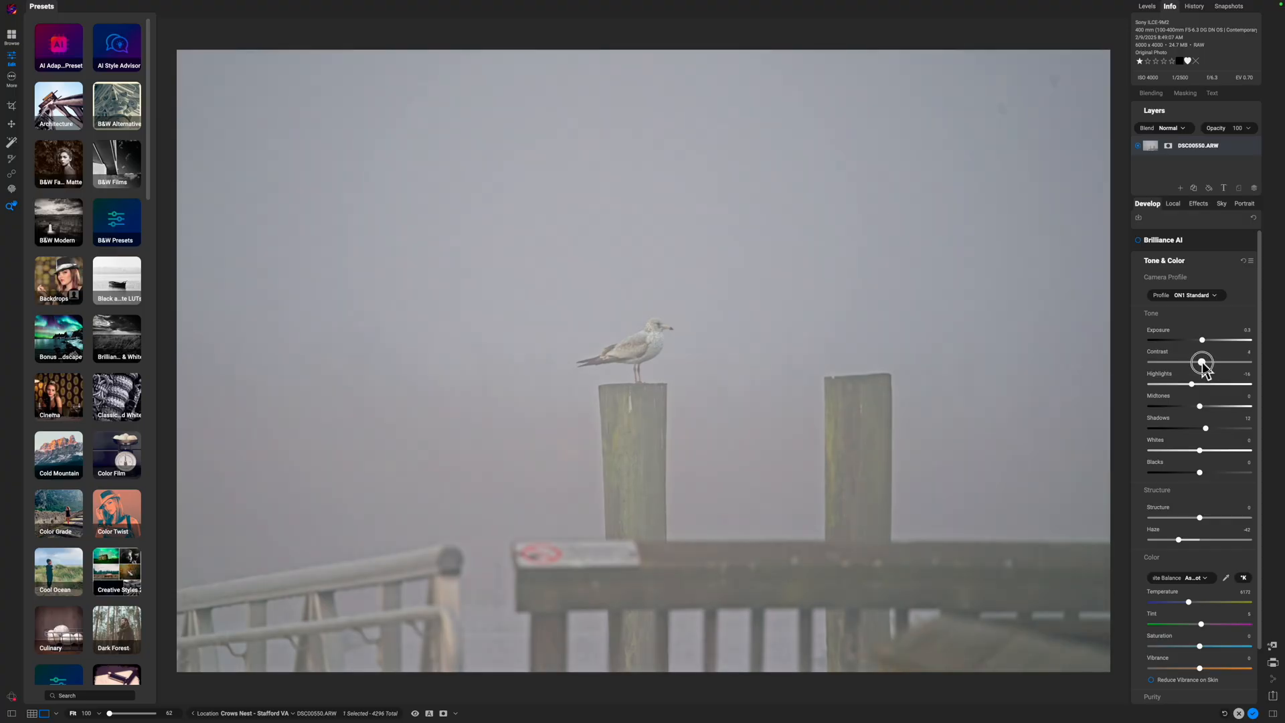
pyautogui.moveTo(1202, 363); pyautogui.dragTo(1208, 363)
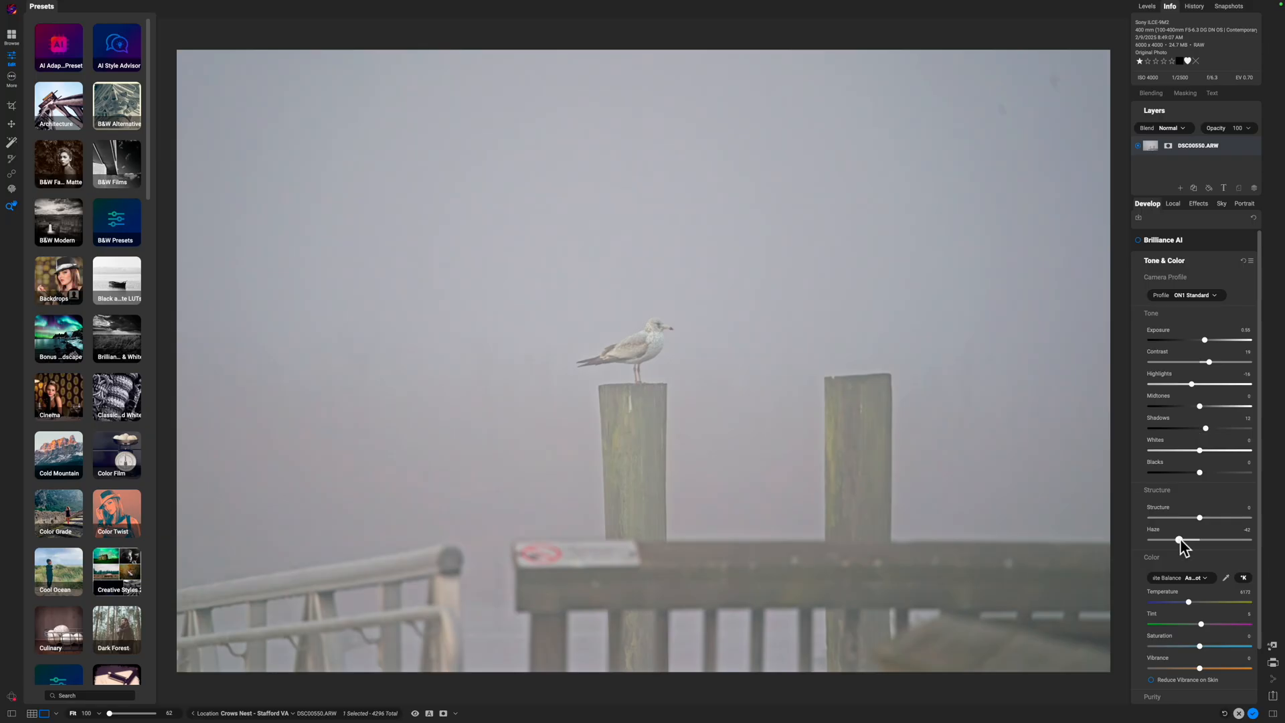
pyautogui.moveTo(1178, 539); pyautogui.dragTo(1185, 539)
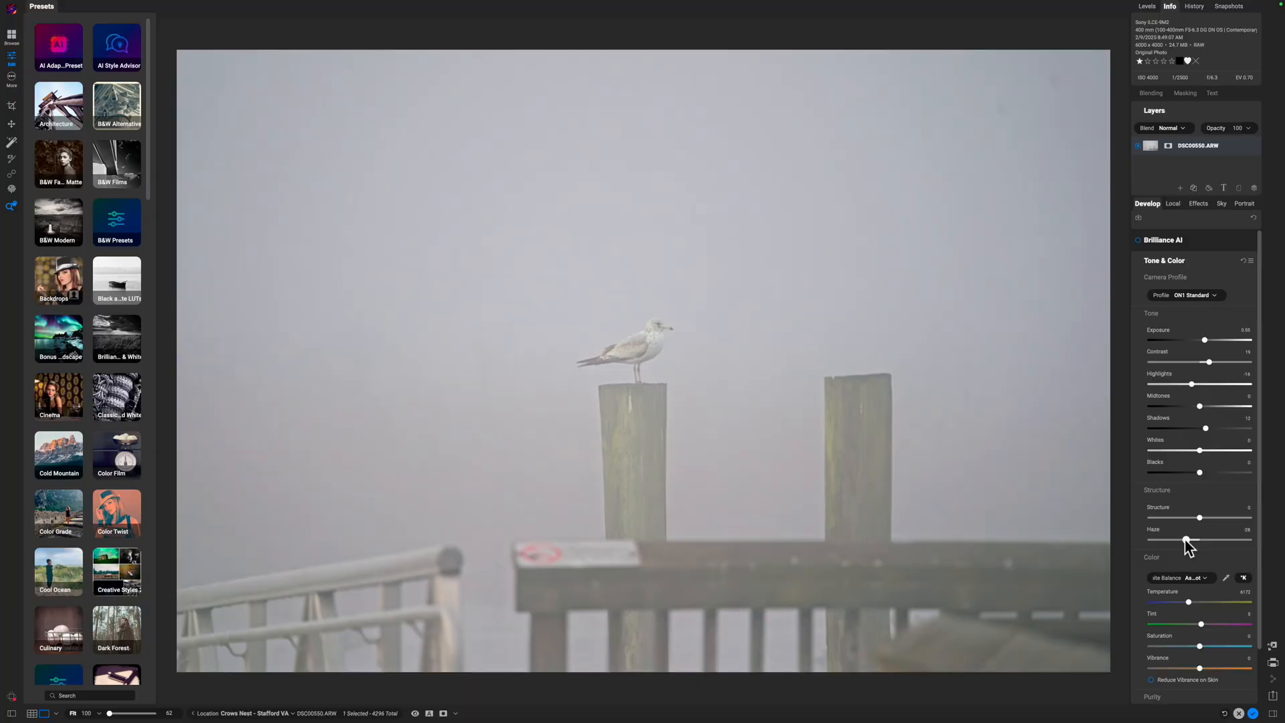
pyautogui.moveTo(1197, 320)
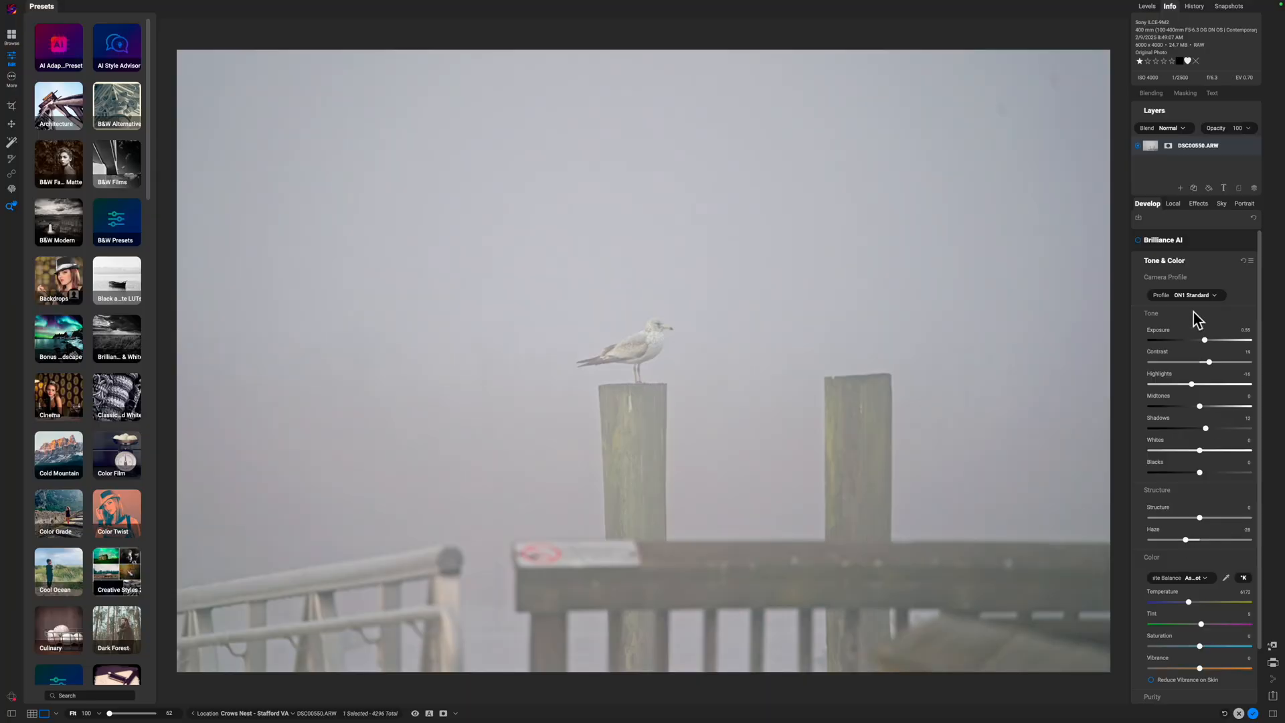
pyautogui.click(1169, 204)
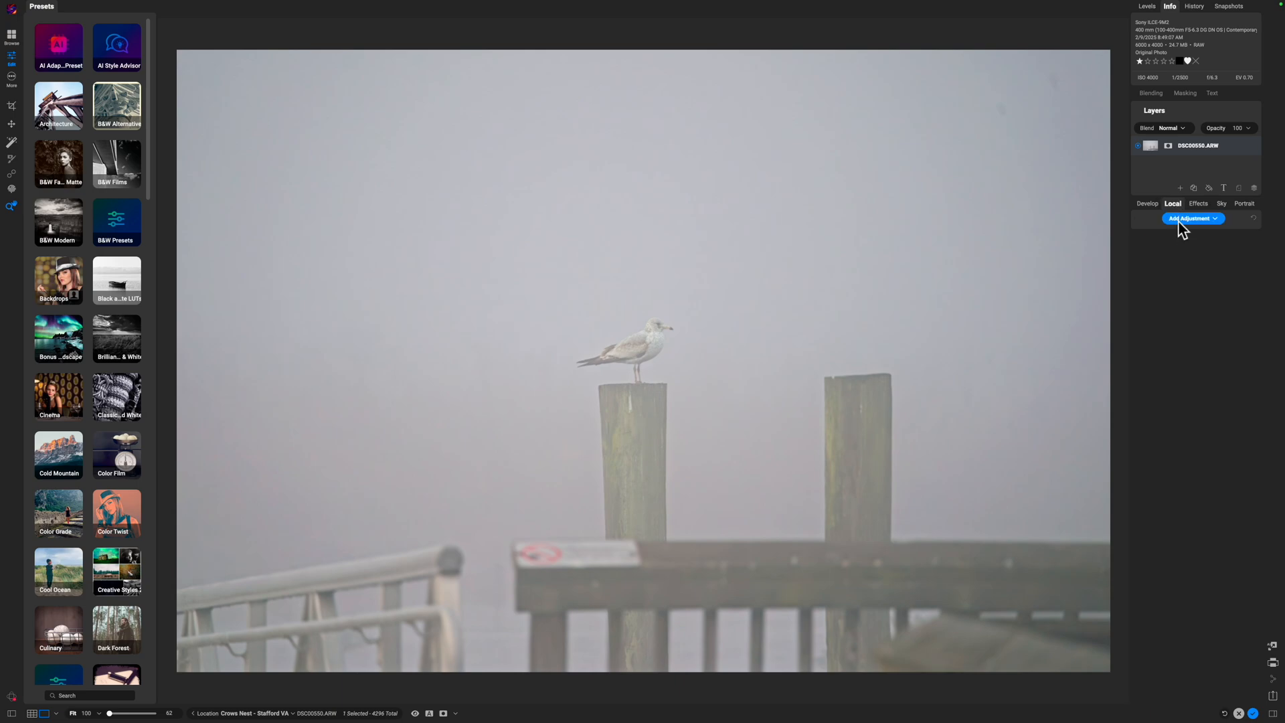
# Add a new local adjustment and choose the Quick Mask AI Brush as its masking tool.
pyautogui.click(1193, 219)
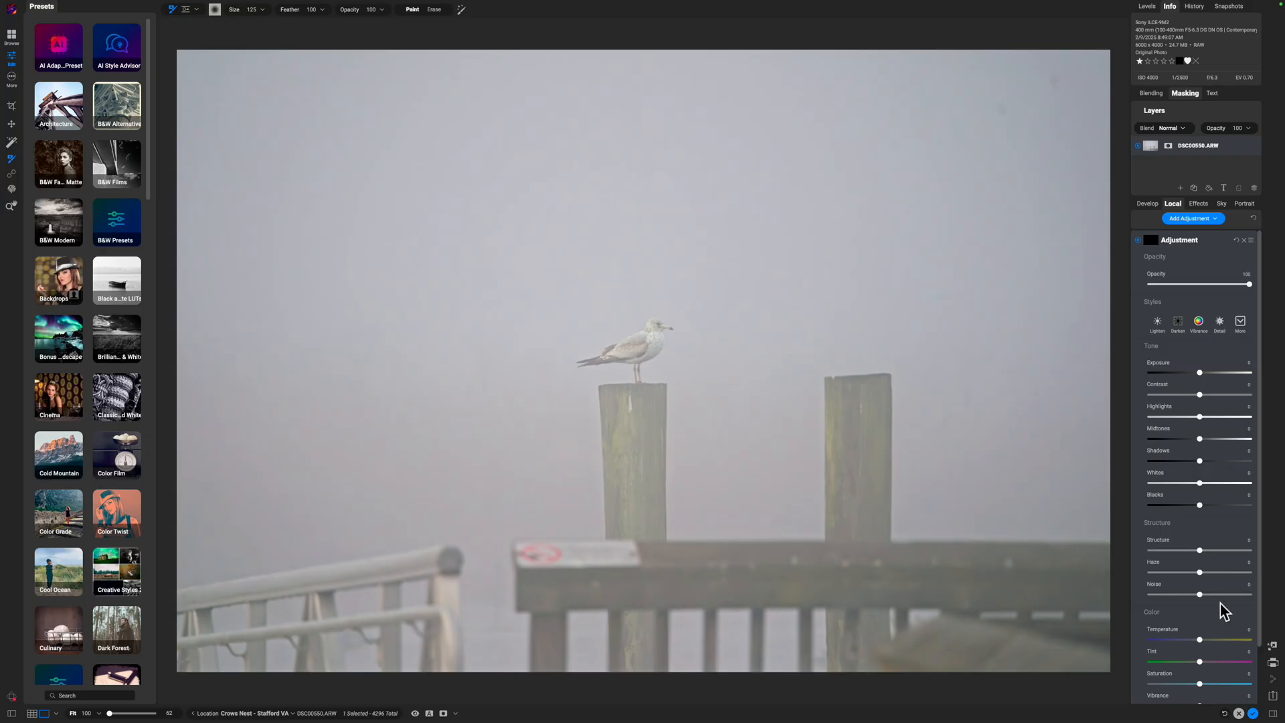
pyautogui.moveTo(1174, 533)
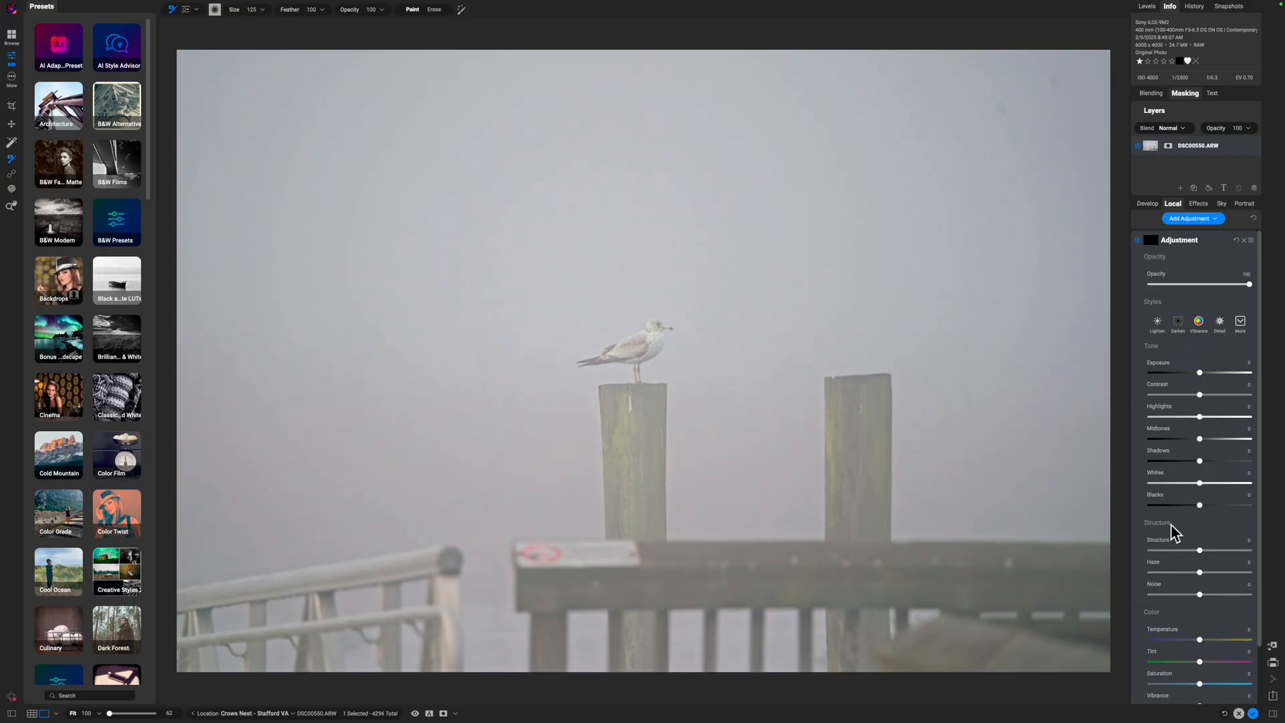
pyautogui.moveTo(1177, 579)
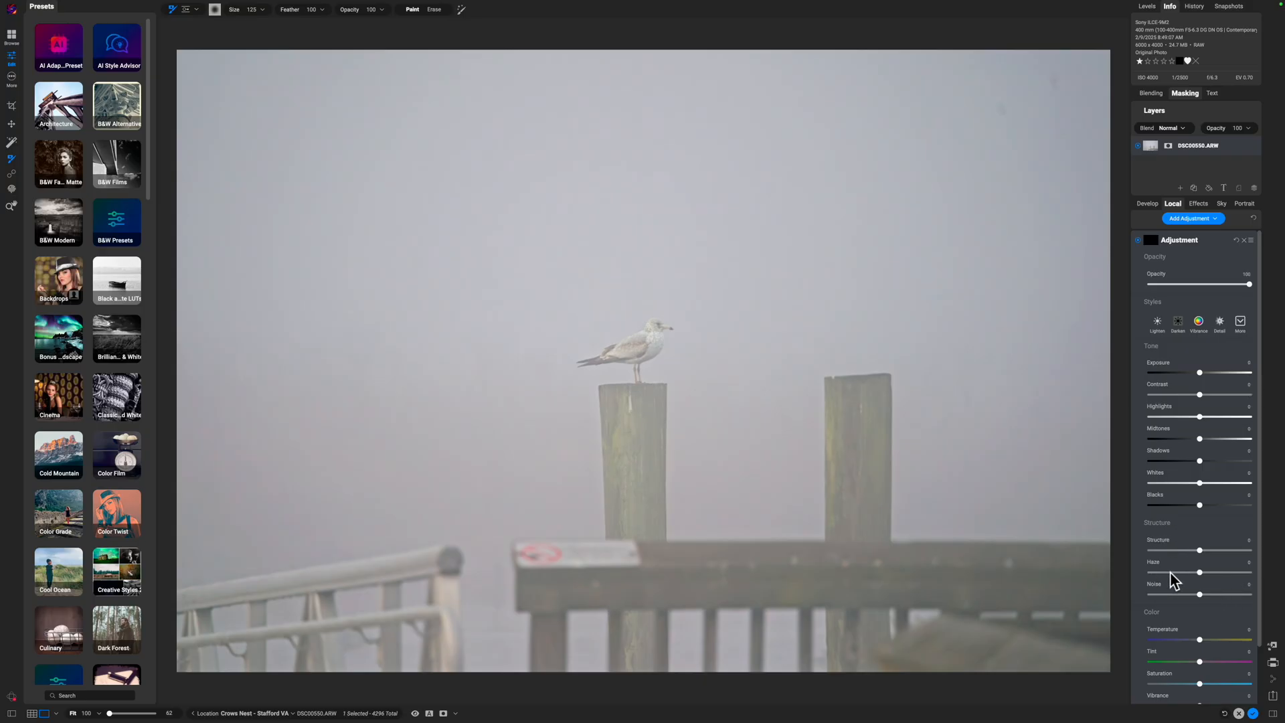
pyautogui.moveTo(1176, 497)
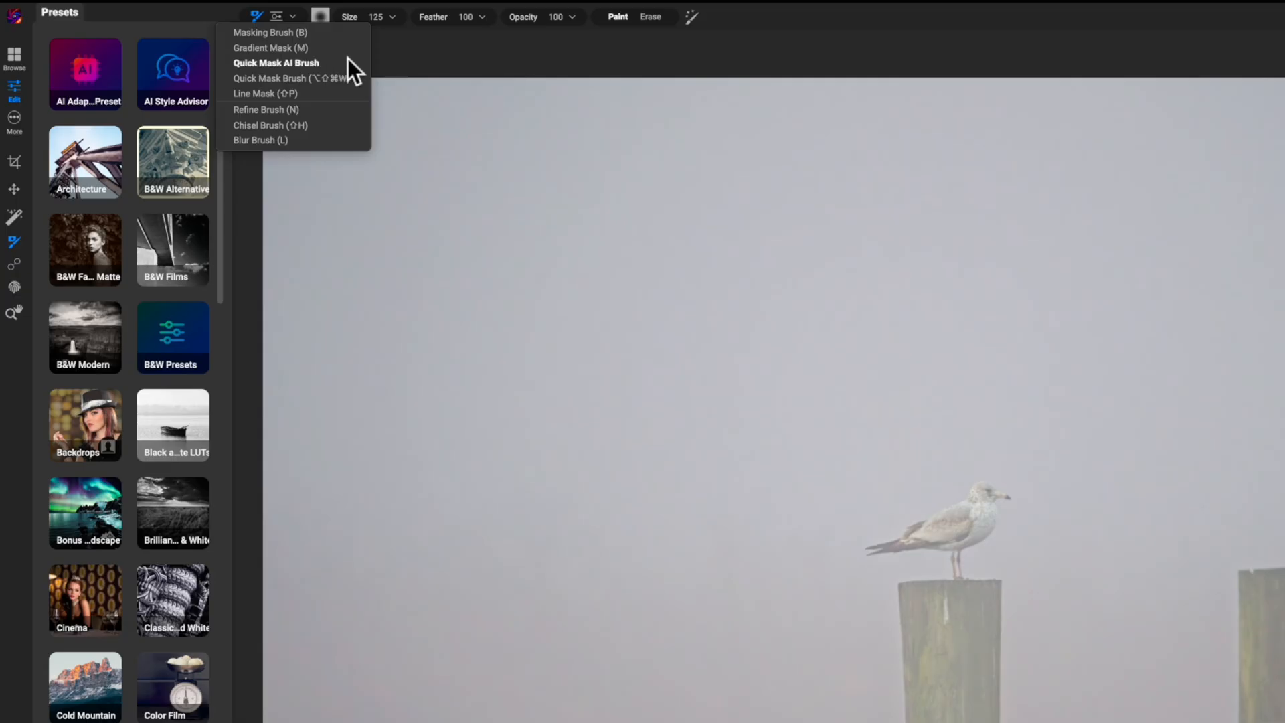
pyautogui.moveTo(308, 77)
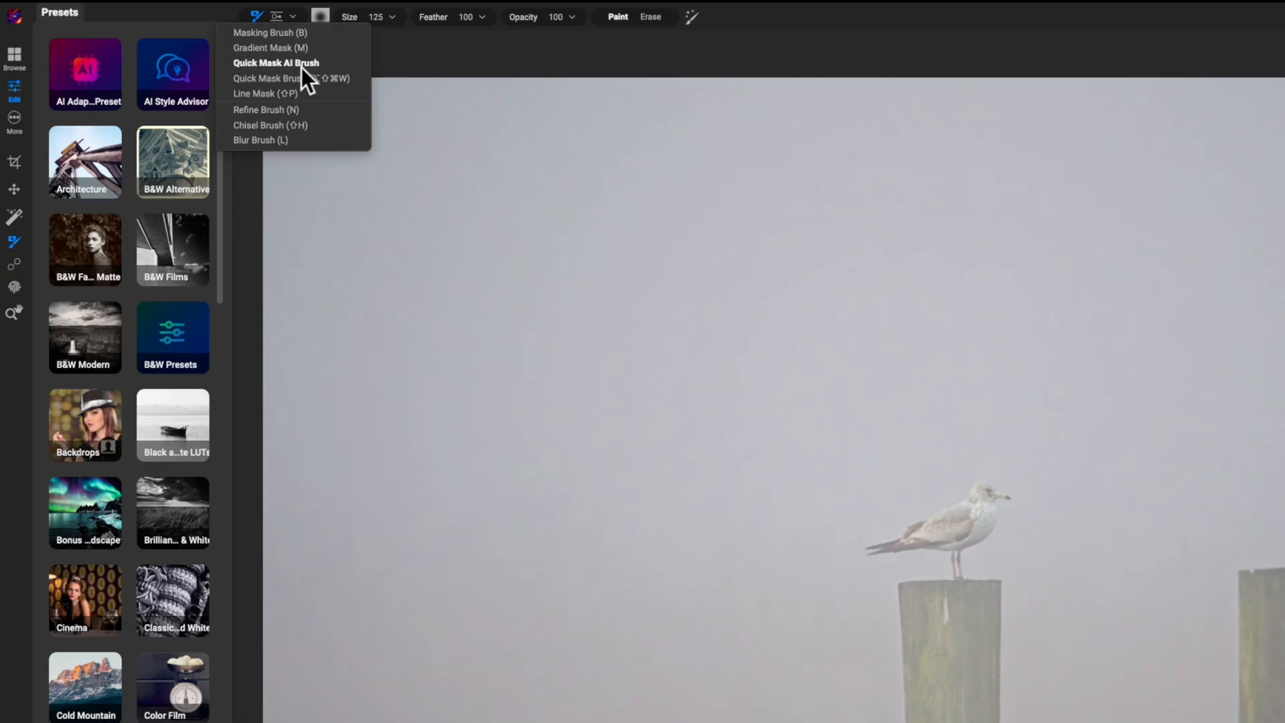
pyautogui.click(275, 63)
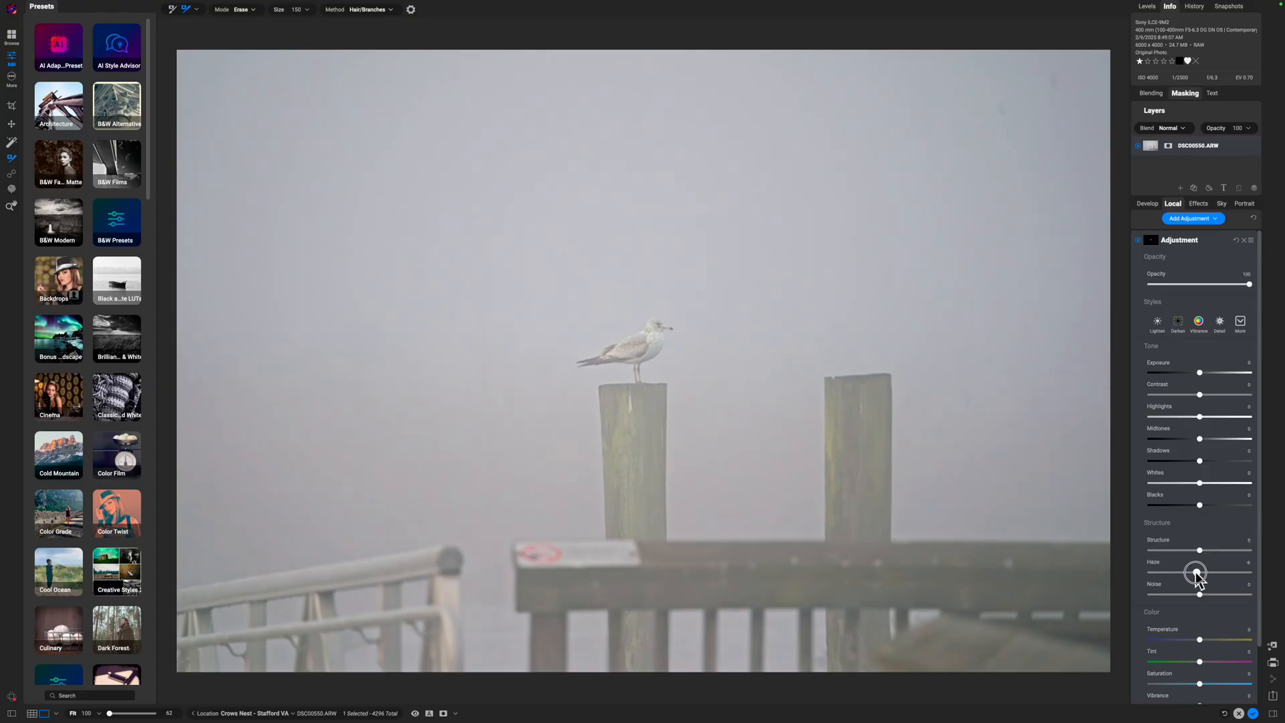
# Set the local adjustment's Haze to about -24 and lower its Opacity slightly.
pyautogui.moveTo(1195, 573); pyautogui.dragTo(1142, 459)
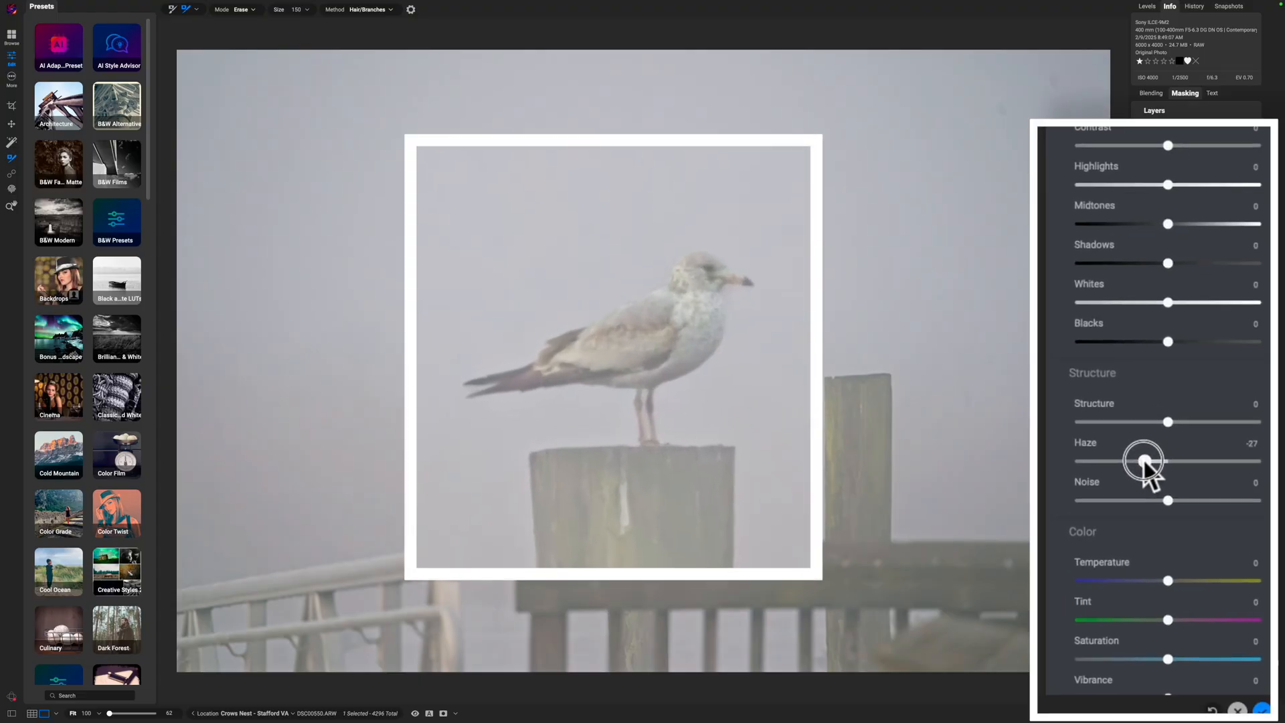
pyautogui.moveTo(1142, 460); pyautogui.dragTo(1147, 460)
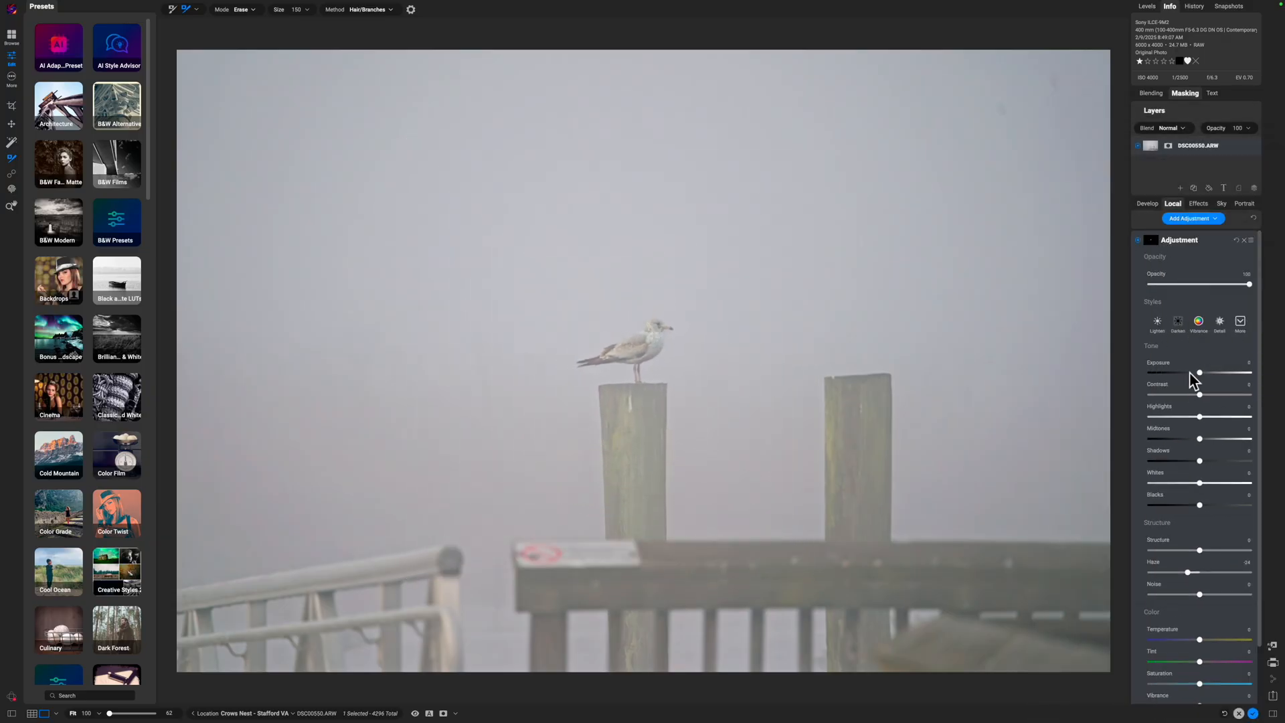
pyautogui.moveTo(1199, 284); pyautogui.dragTo(1250, 284)
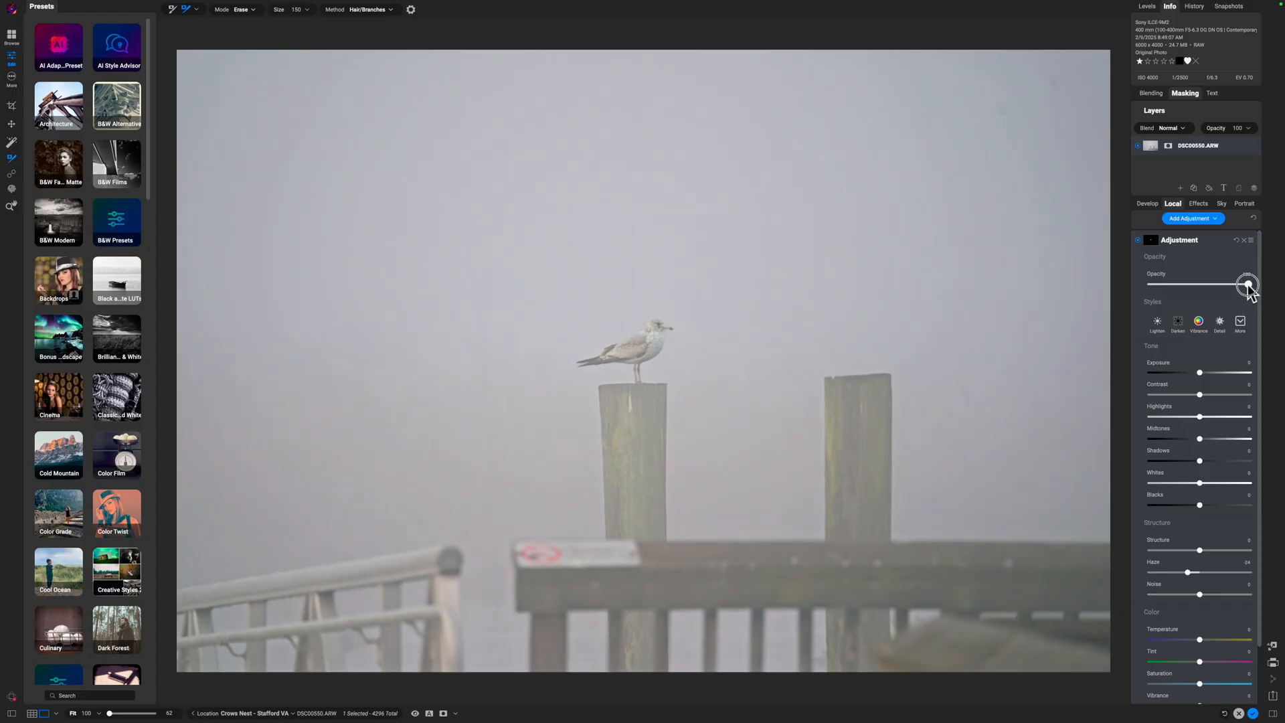
pyautogui.moveTo(1246, 284); pyautogui.dragTo(1227, 284)
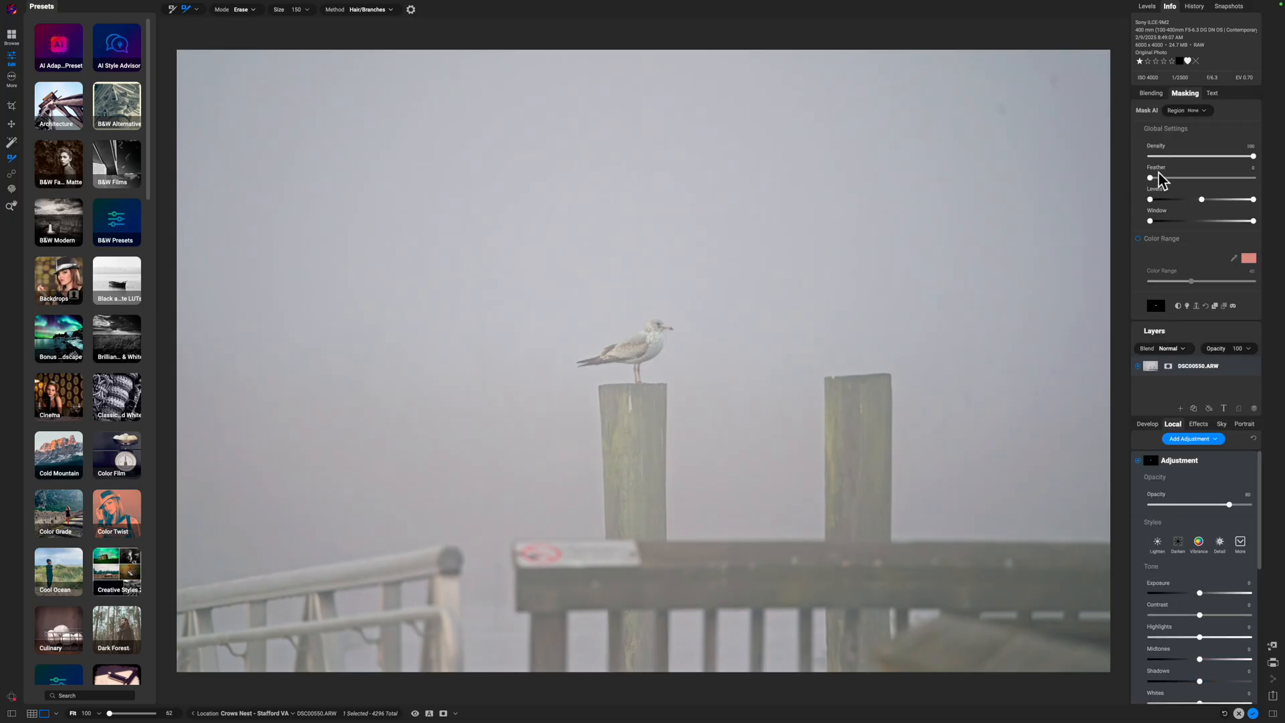
# Raise the mask's Feather to soften the local adjustment's edges.
pyautogui.moveTo(1150, 177); pyautogui.dragTo(1163, 177)
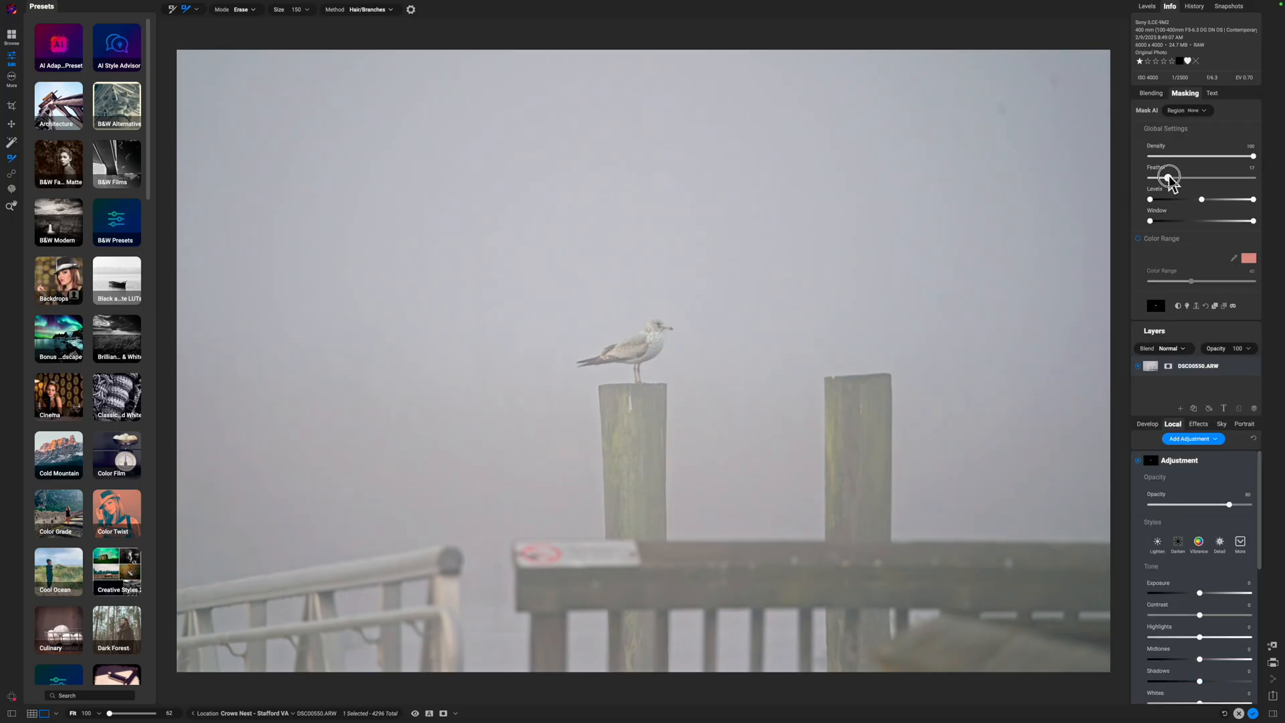
pyautogui.moveTo(1167, 176); pyautogui.dragTo(1211, 176)
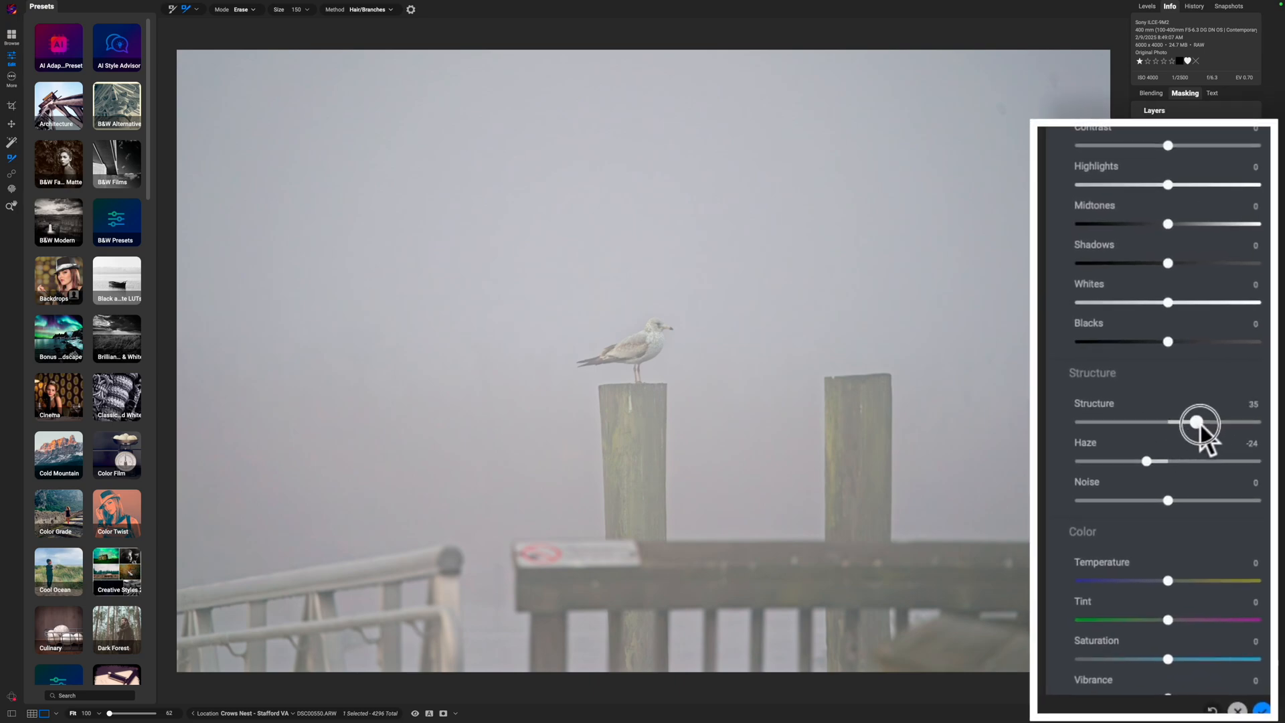
# In the local adjustment set Structure to 49, Blacks to -28 and Contrast to about 30.
pyautogui.moveTo(1198, 422); pyautogui.dragTo(1211, 422)
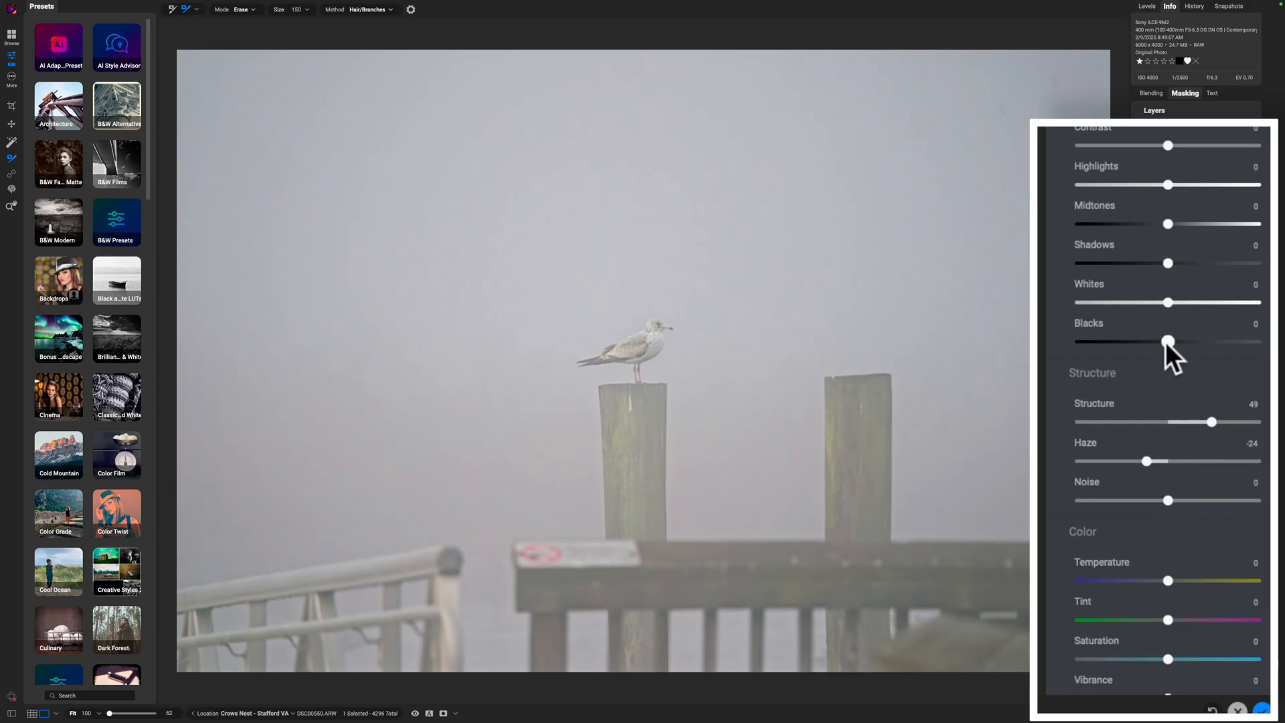
pyautogui.moveTo(1167, 341); pyautogui.dragTo(1161, 341)
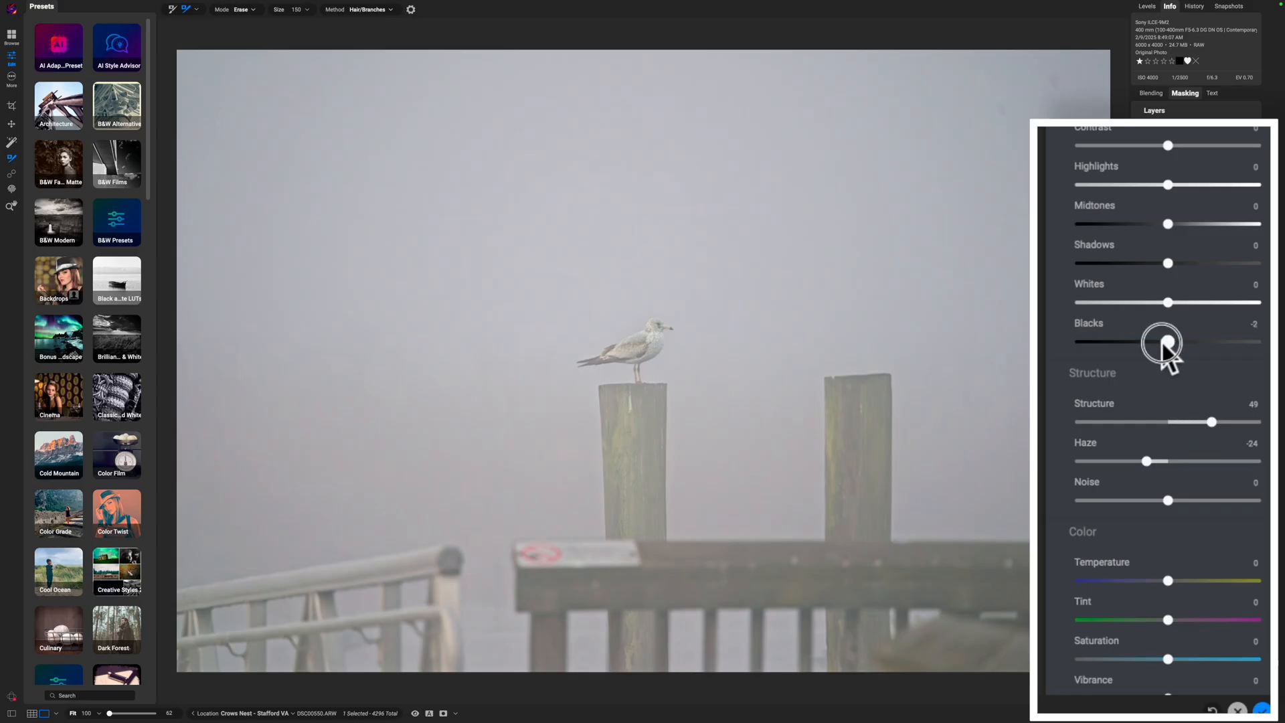
pyautogui.moveTo(1161, 341); pyautogui.dragTo(1144, 341)
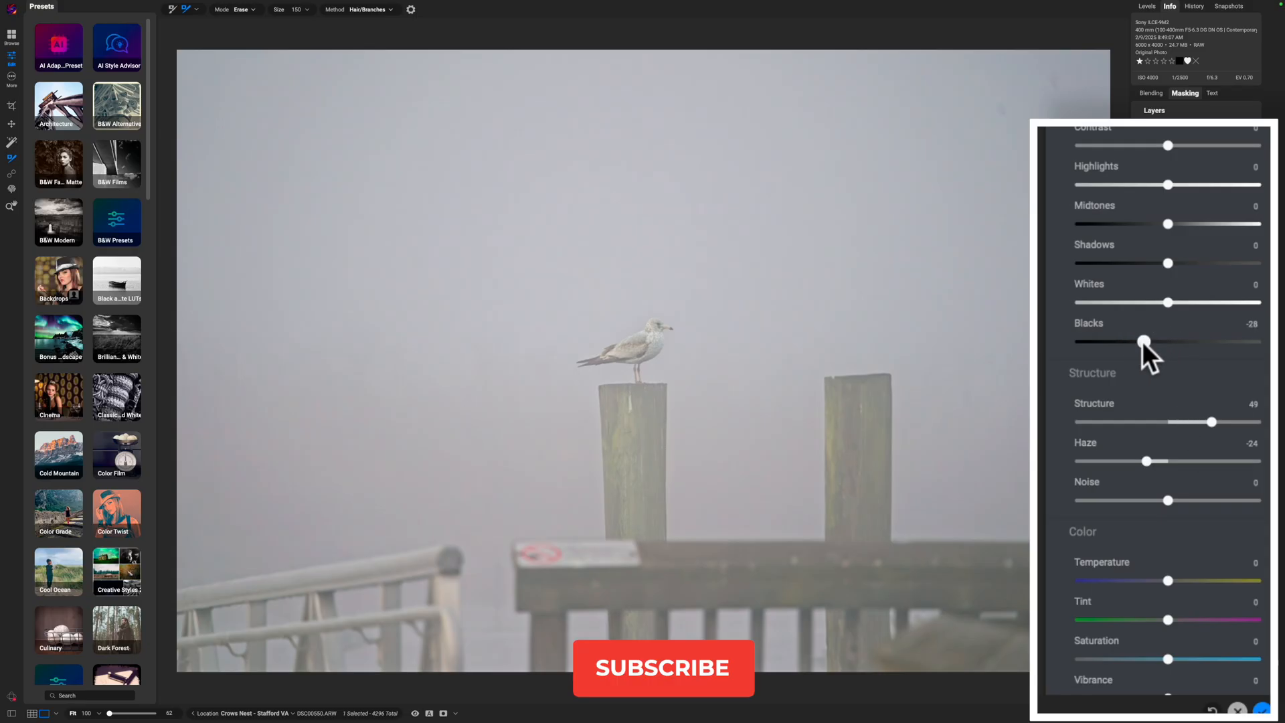
pyautogui.click(663, 668)
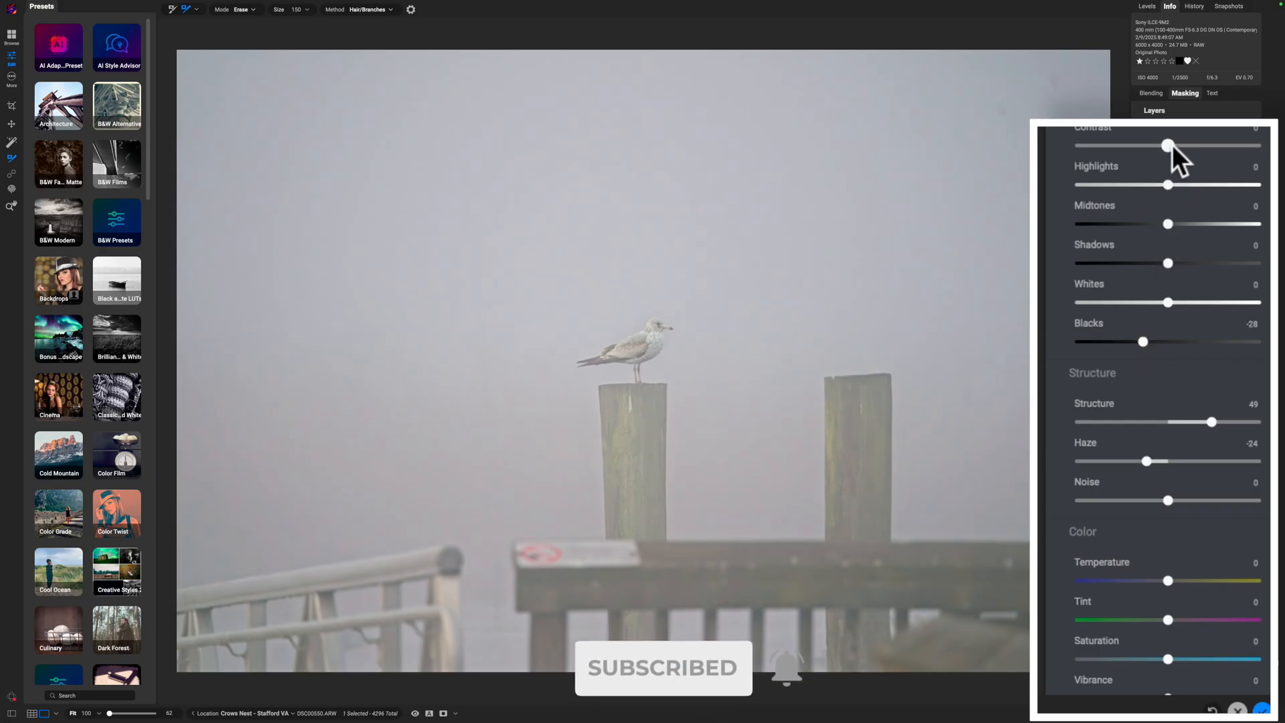
pyautogui.moveTo(1169, 146); pyautogui.dragTo(1209, 146)
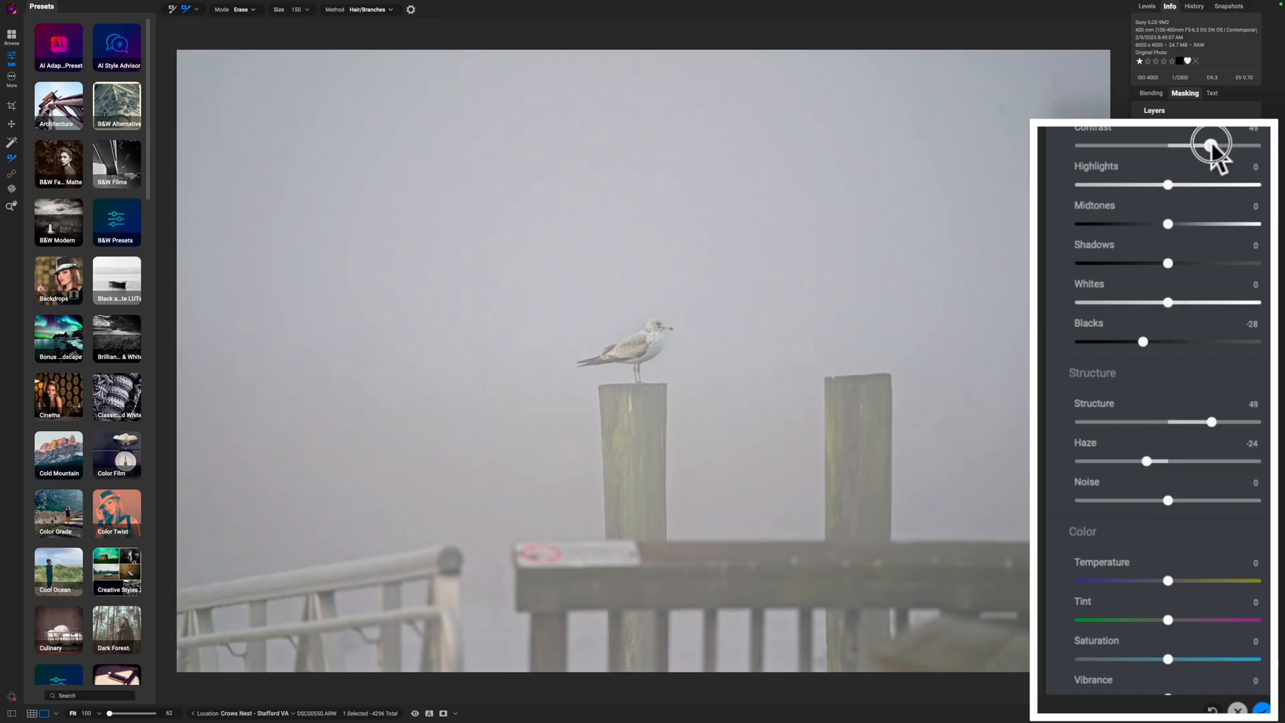
pyautogui.moveTo(1211, 144); pyautogui.dragTo(1195, 144)
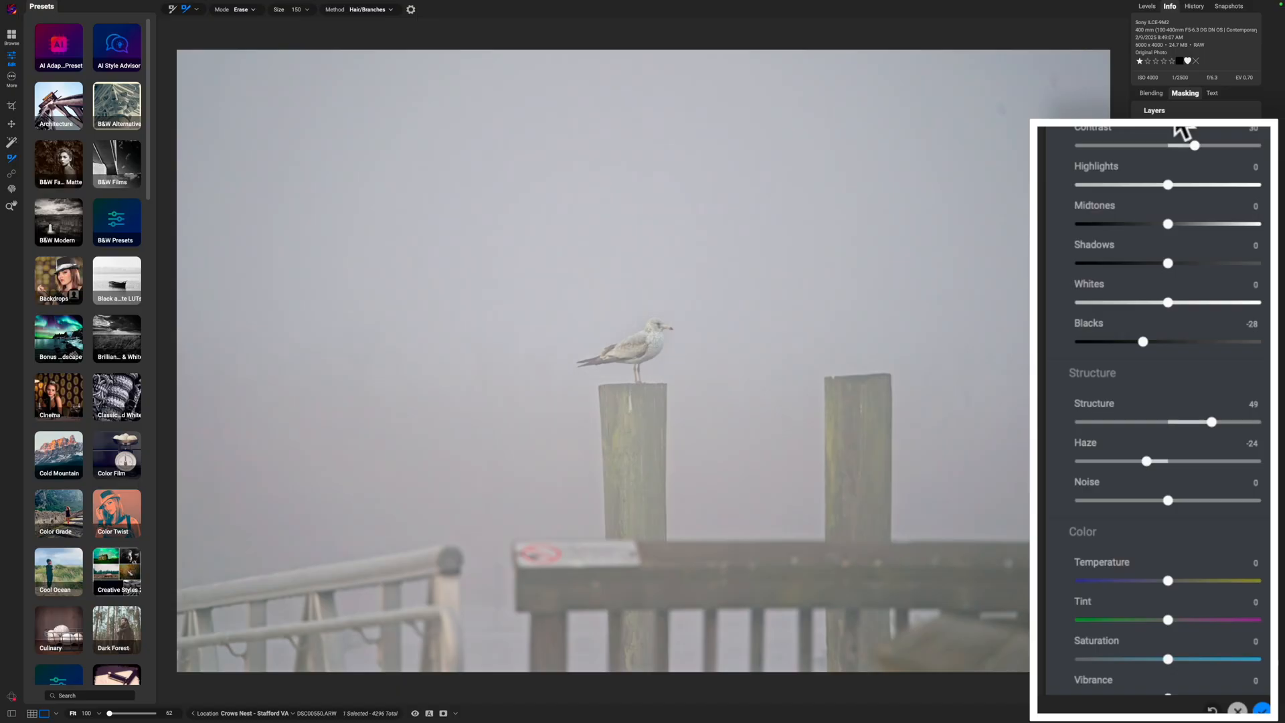
pyautogui.moveTo(1142, 328)
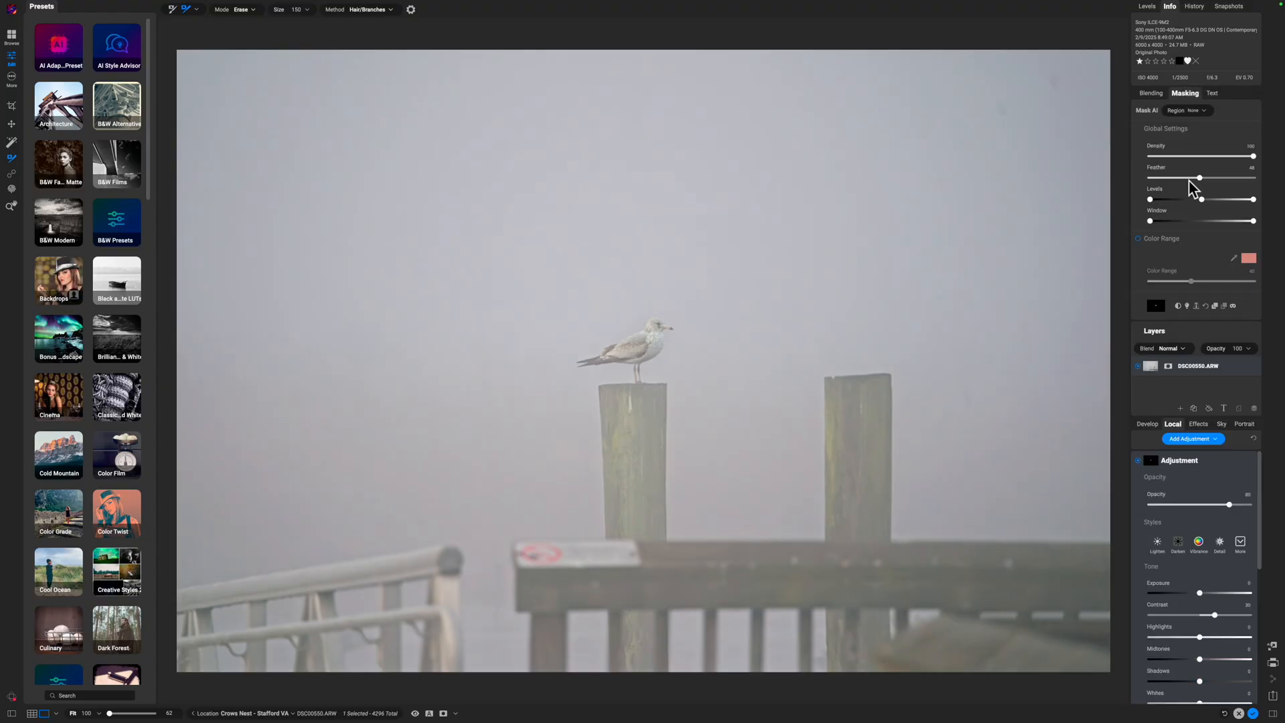
# Feather the mask further and raise Highlights within the local adjustment.
pyautogui.moveTo(1200, 177); pyautogui.dragTo(1172, 176)
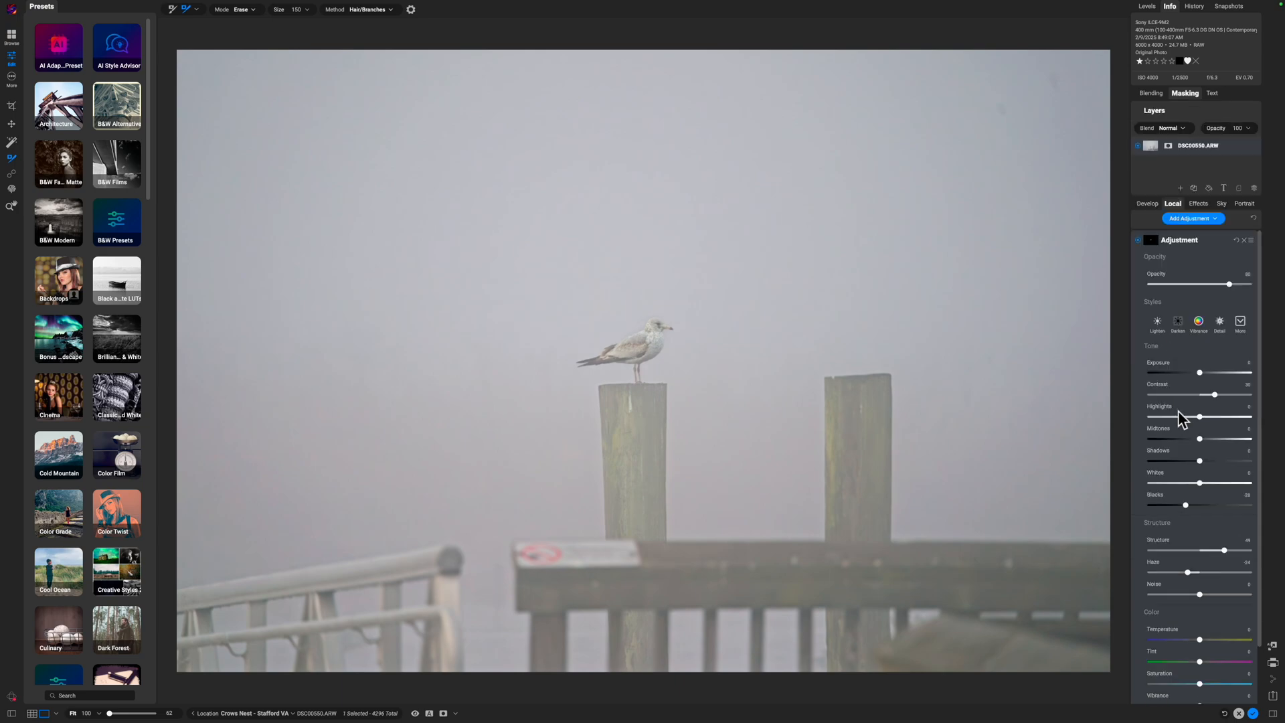
pyautogui.moveTo(1203, 364)
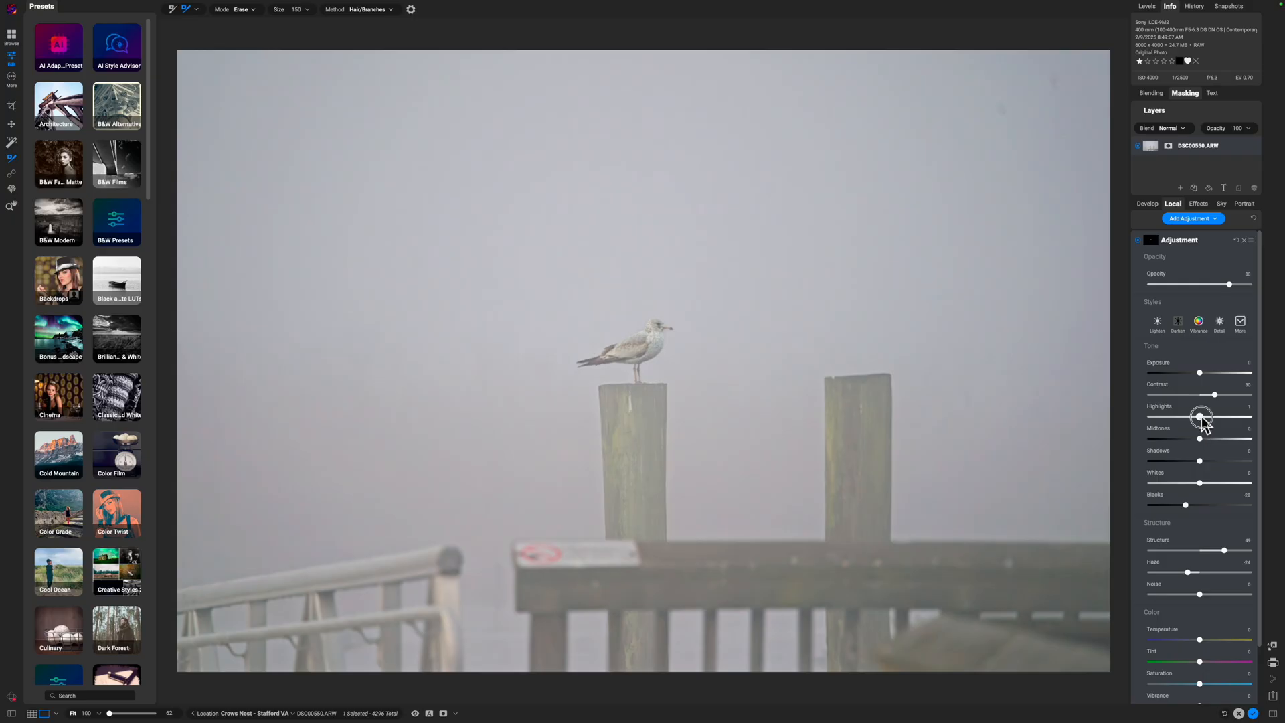
pyautogui.moveTo(1200, 414); pyautogui.dragTo(1213, 413)
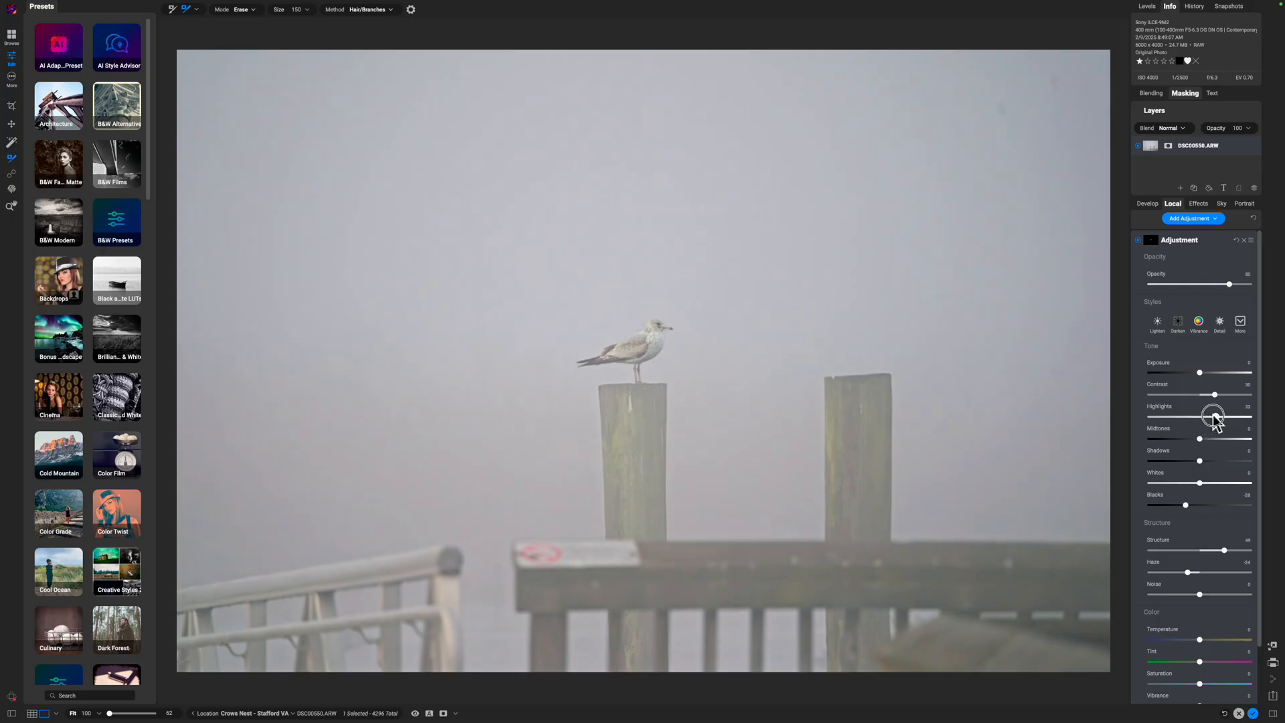